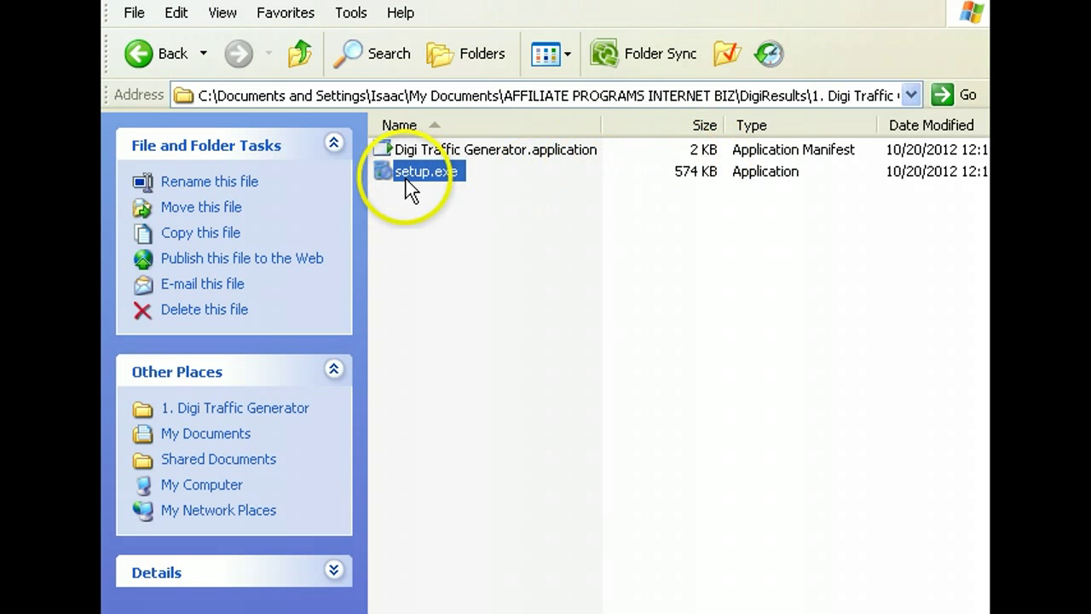
Launch setup.exe and accept the Windows Installer 4.5 and SQL Server Compact 3.5 SP2 licenses.
double_click(427, 171)
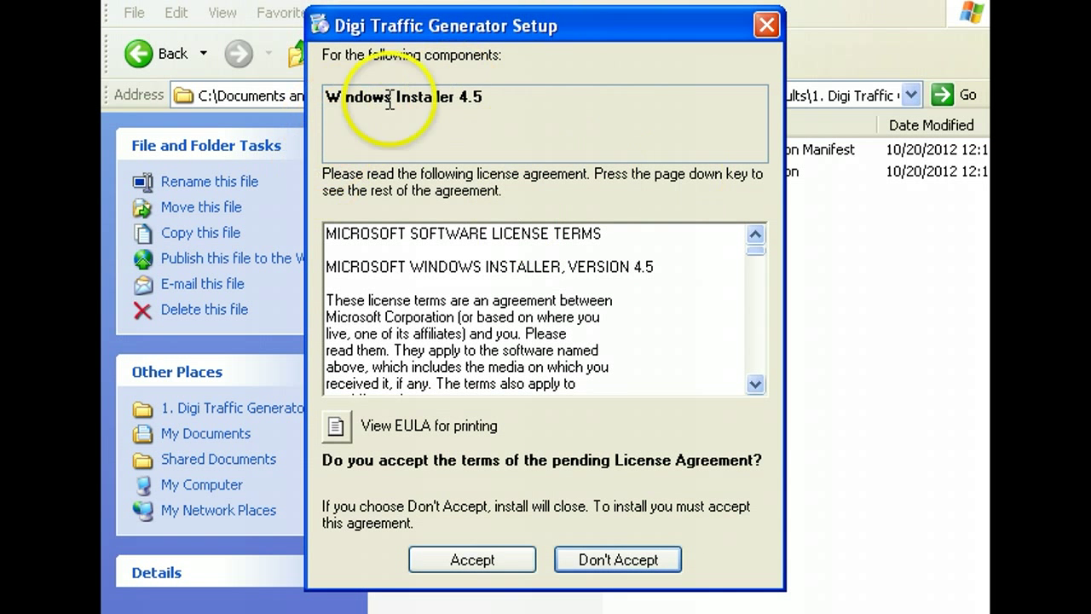
mouse_move(450, 518)
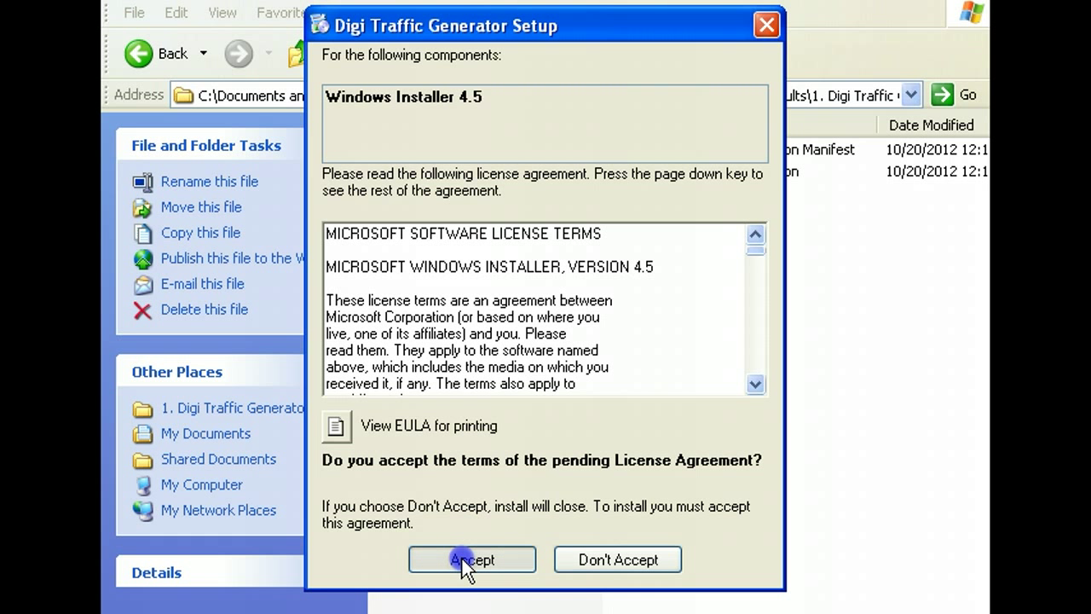
click(471, 560)
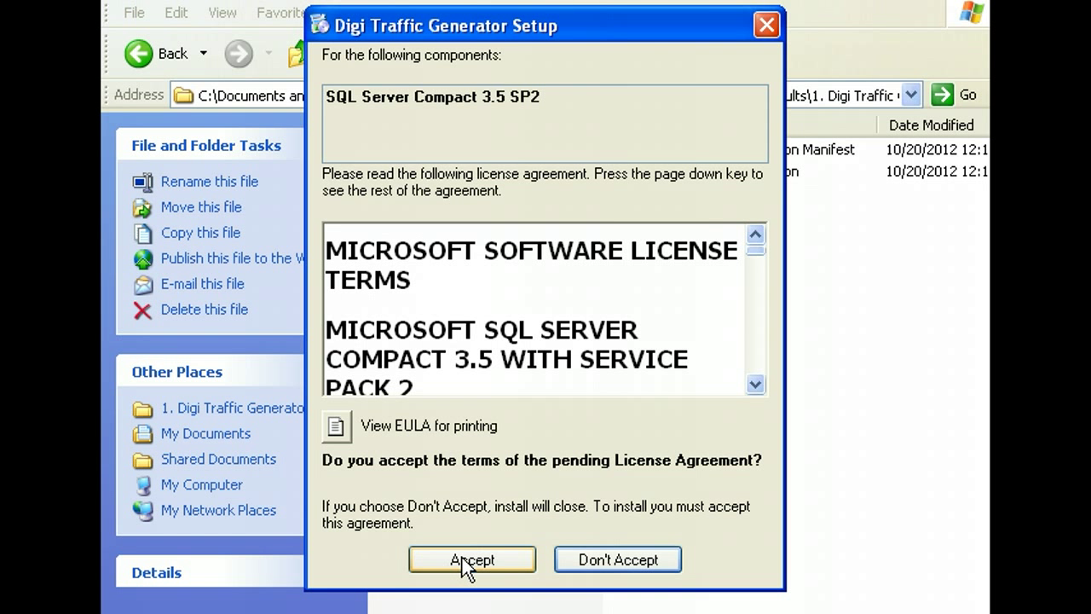
mouse_move(378, 224)
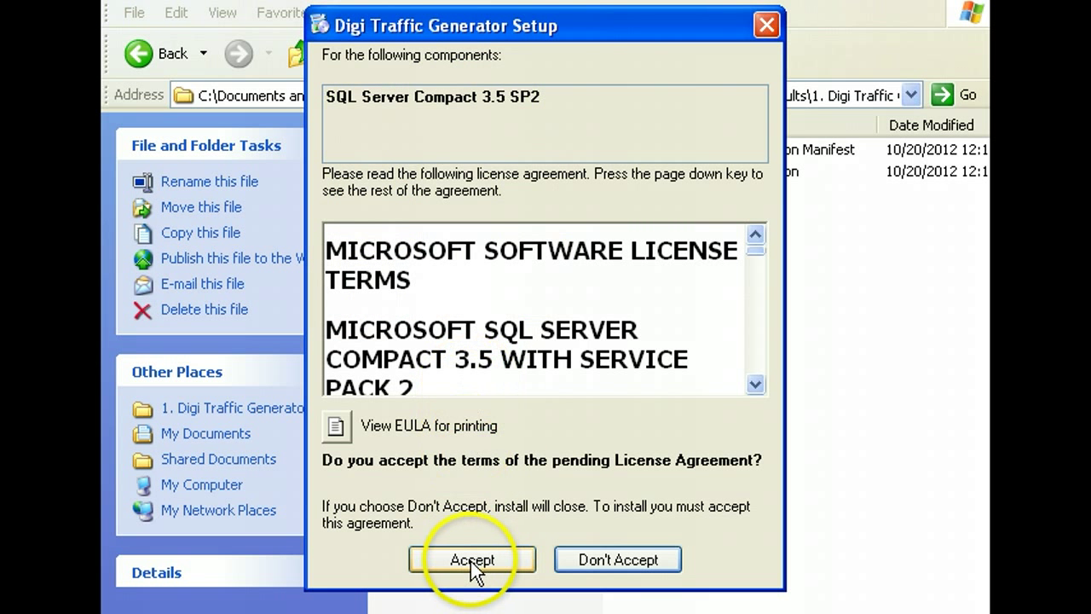
click(470, 559)
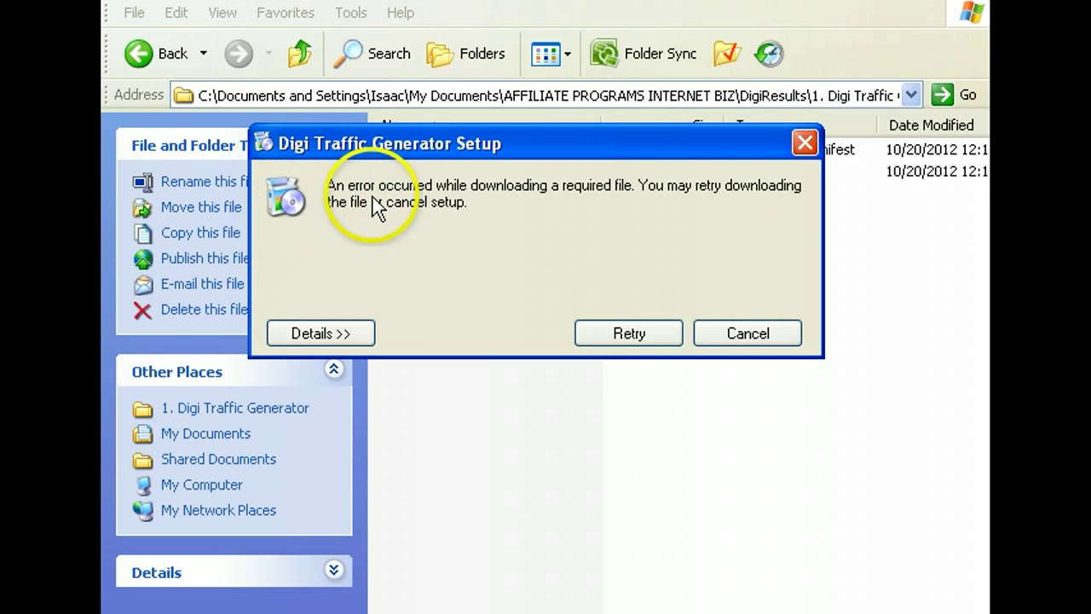
mouse_move(340, 211)
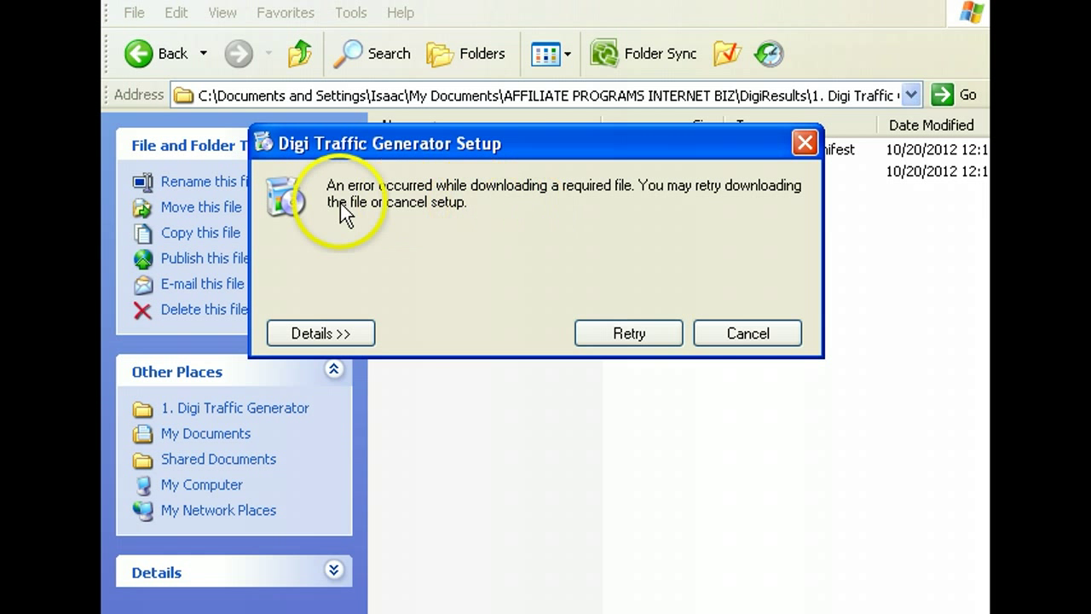
mouse_move(583, 221)
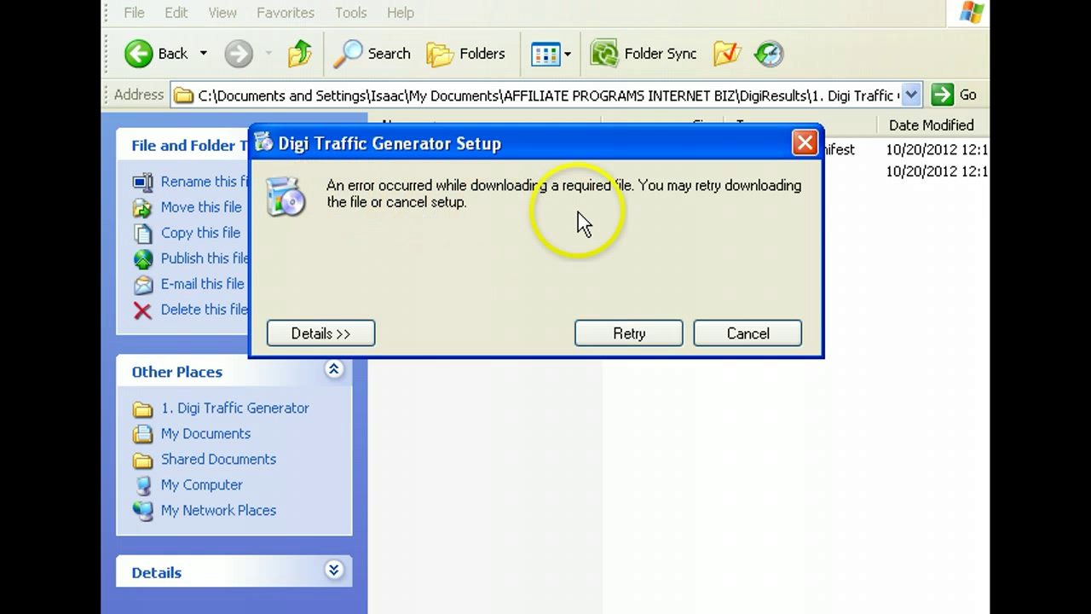
mouse_move(641, 218)
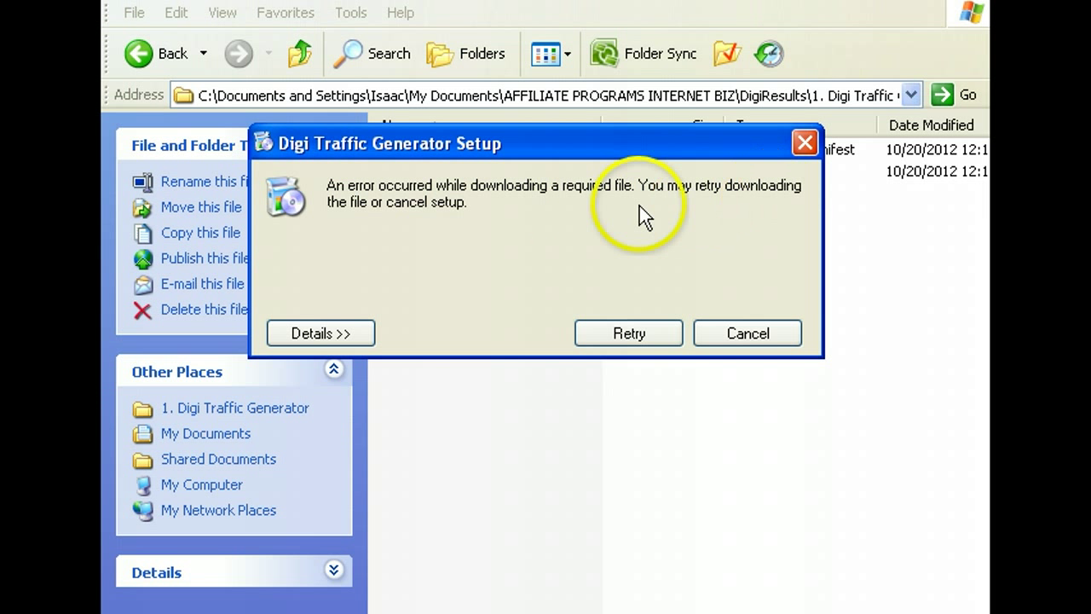
mouse_move(562, 320)
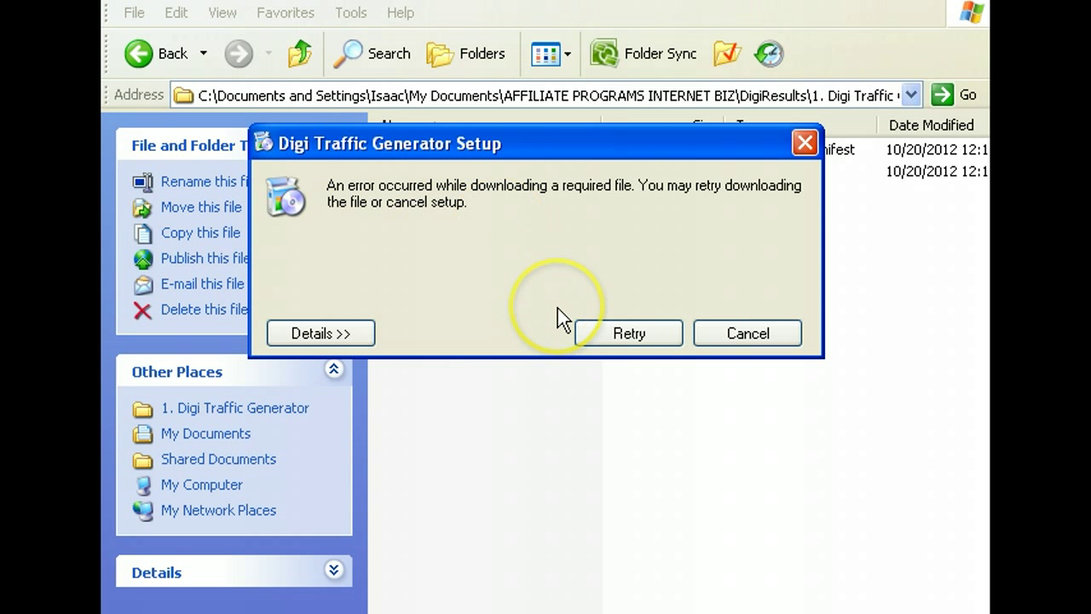
mouse_move(563, 320)
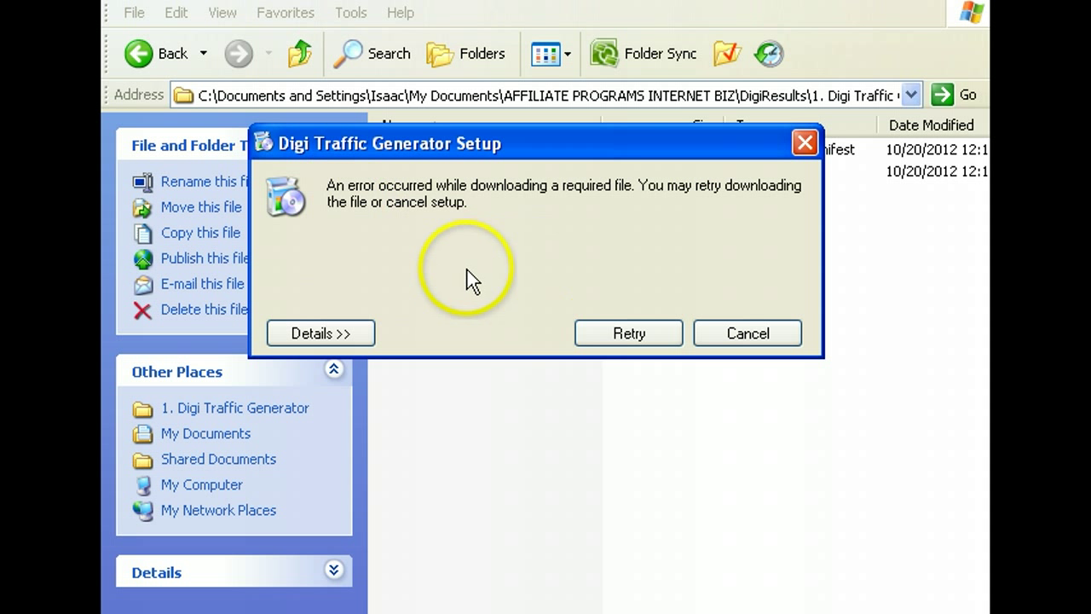
mouse_move(486, 282)
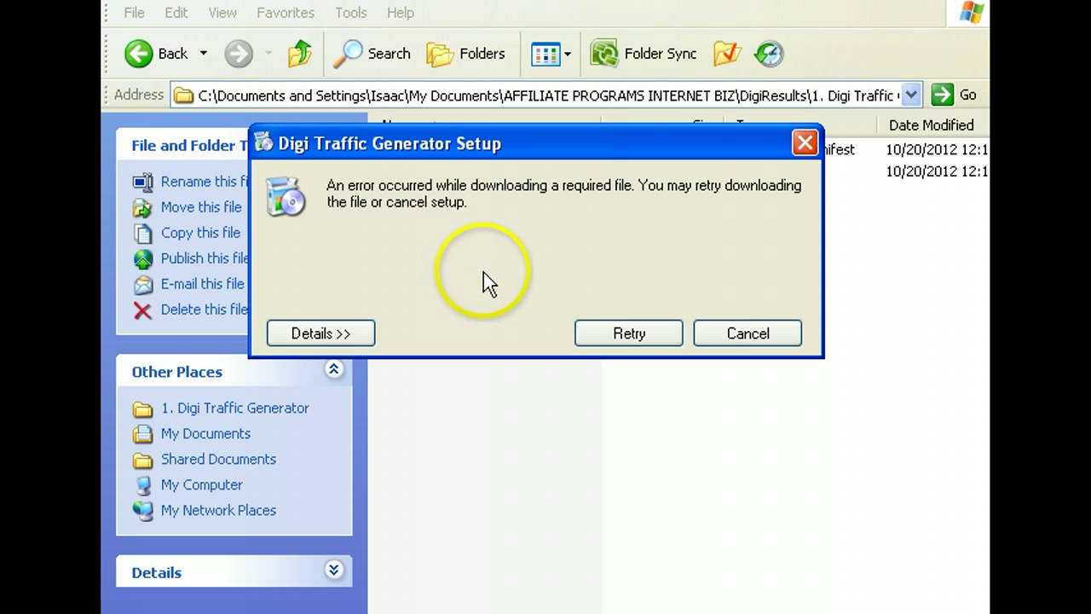
mouse_move(549, 283)
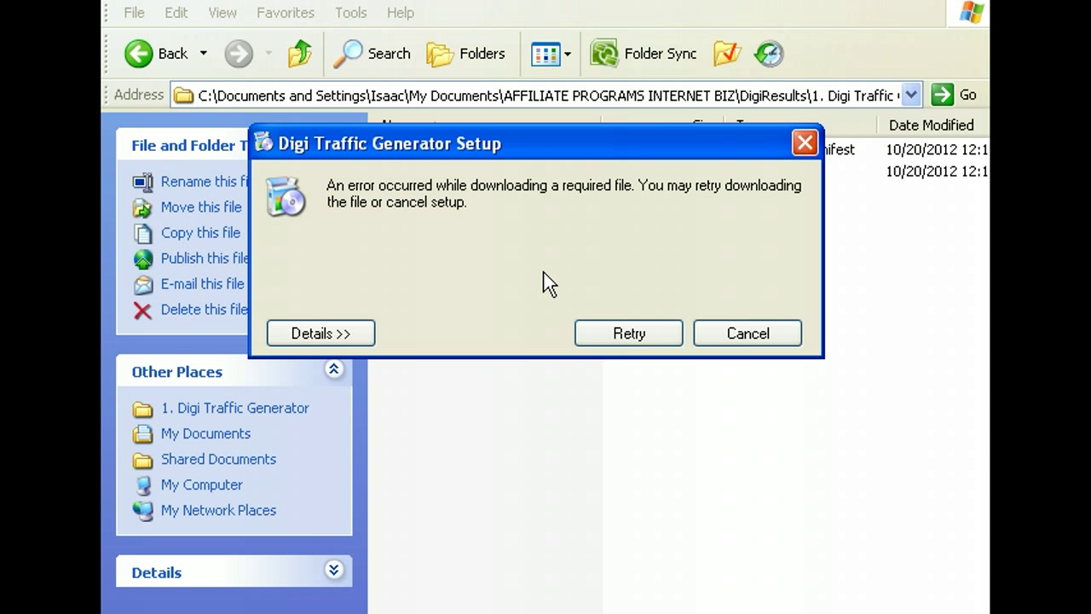
mouse_move(560, 293)
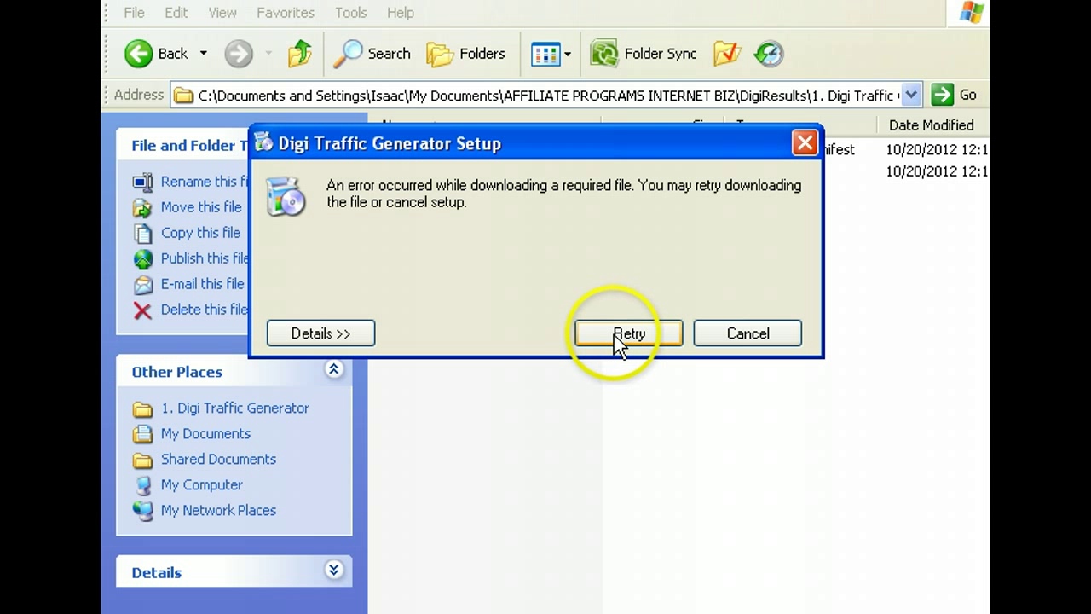
Retry downloading the setup's missing required file after the download error.
click(320, 332)
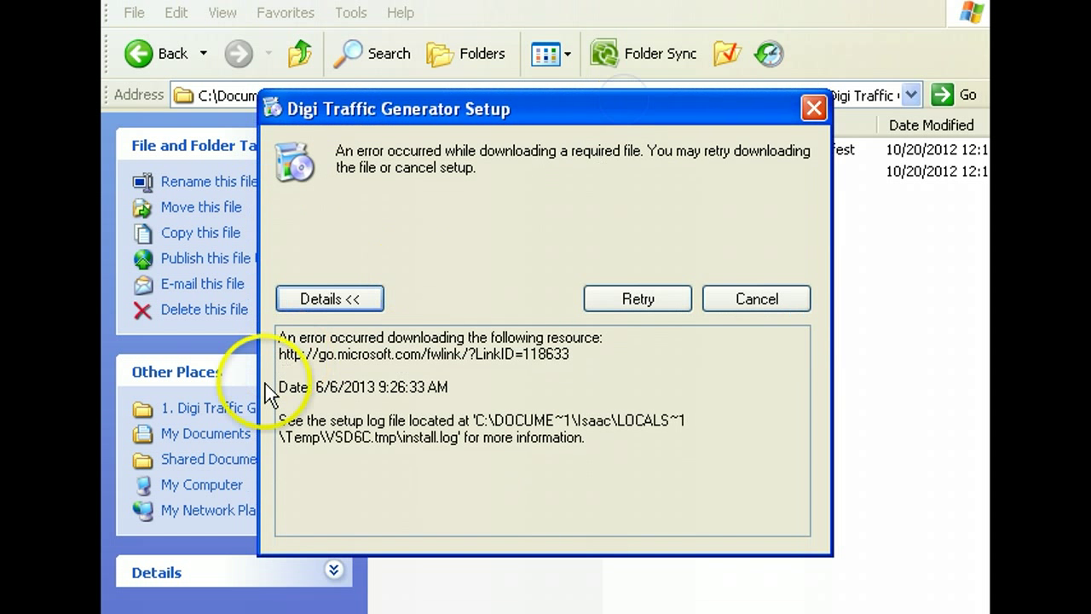
mouse_move(600, 356)
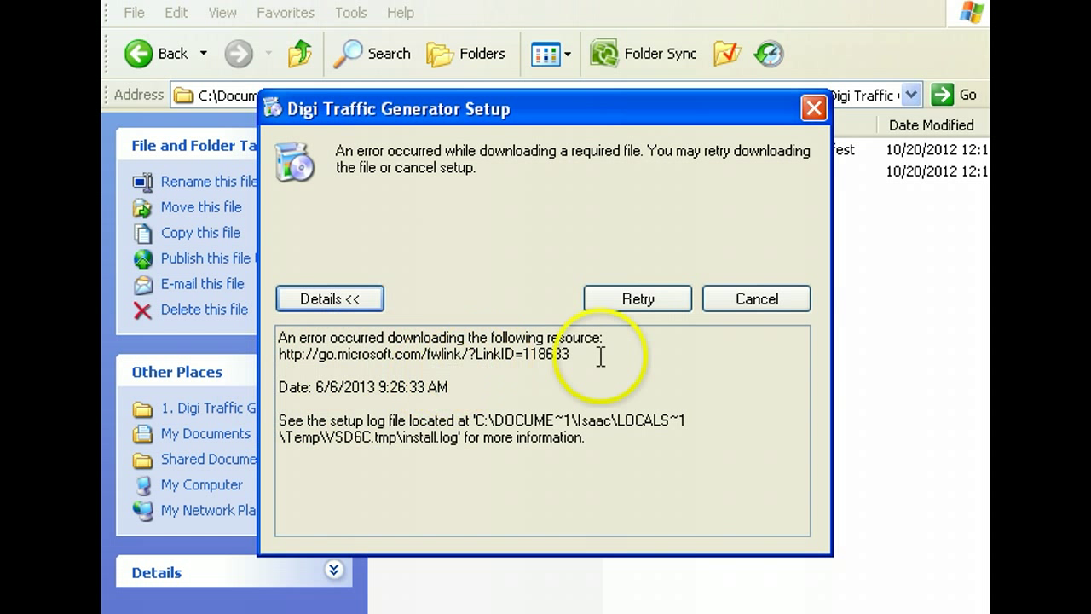
Select the failed resource URL and install log path text, then retry the download.
drag(600, 355, 279, 338)
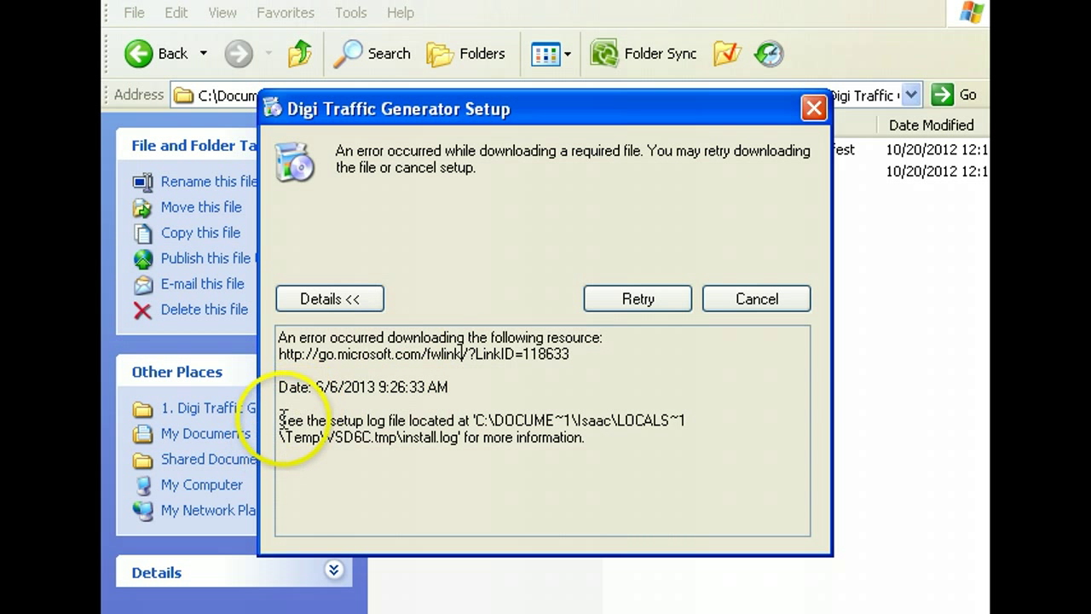
drag(279, 419, 596, 444)
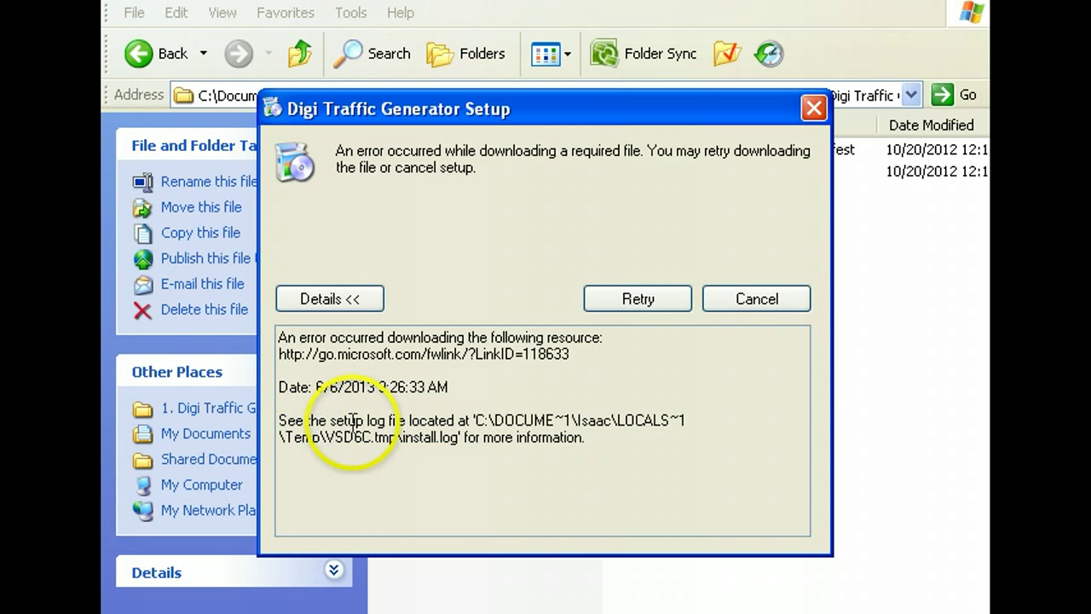
mouse_move(631, 435)
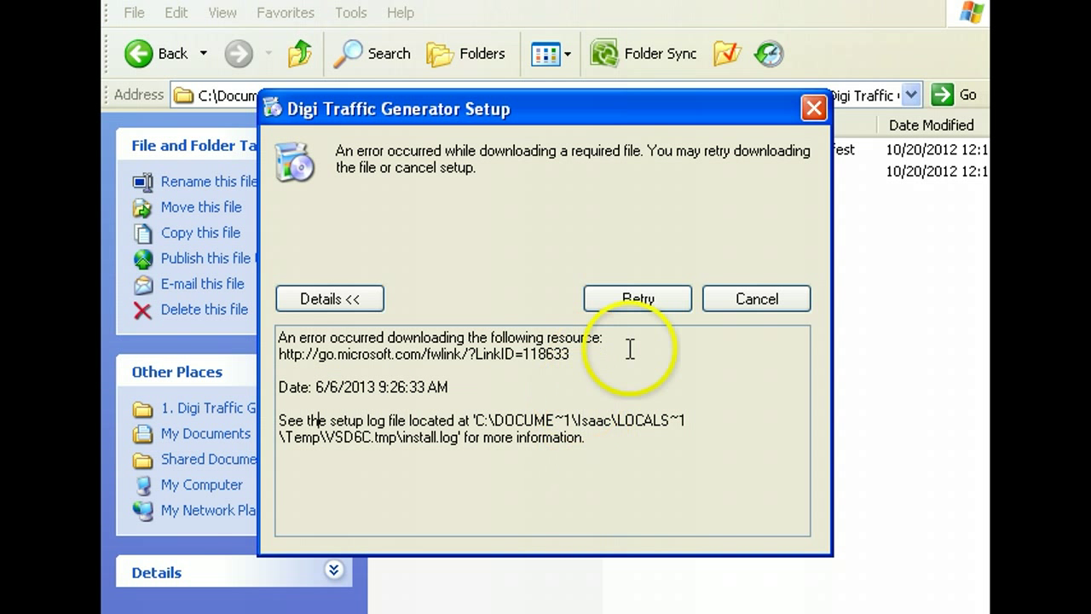
click(329, 299)
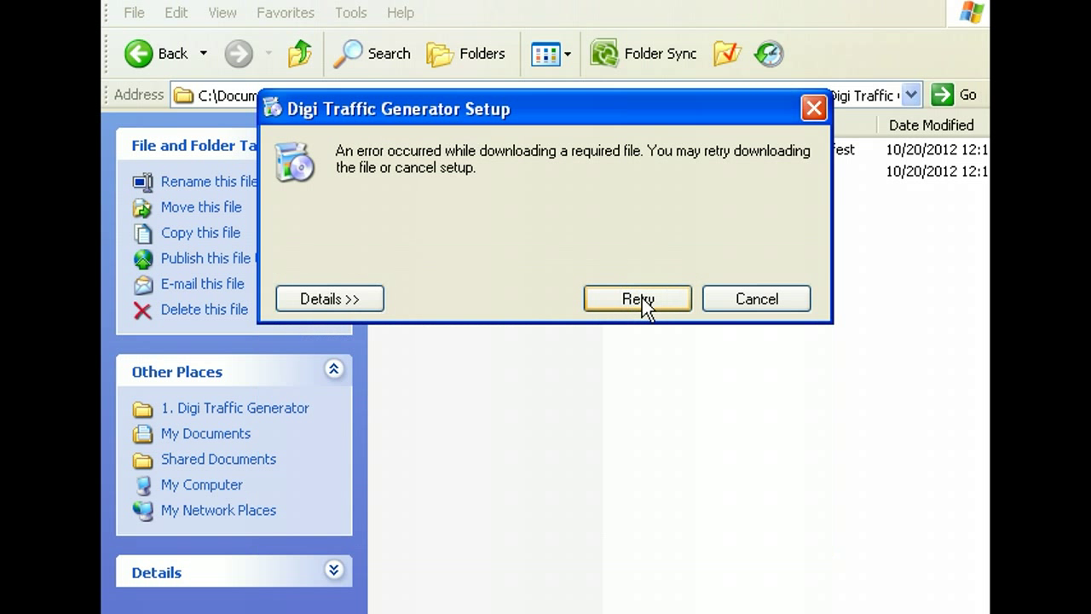
mouse_move(474, 319)
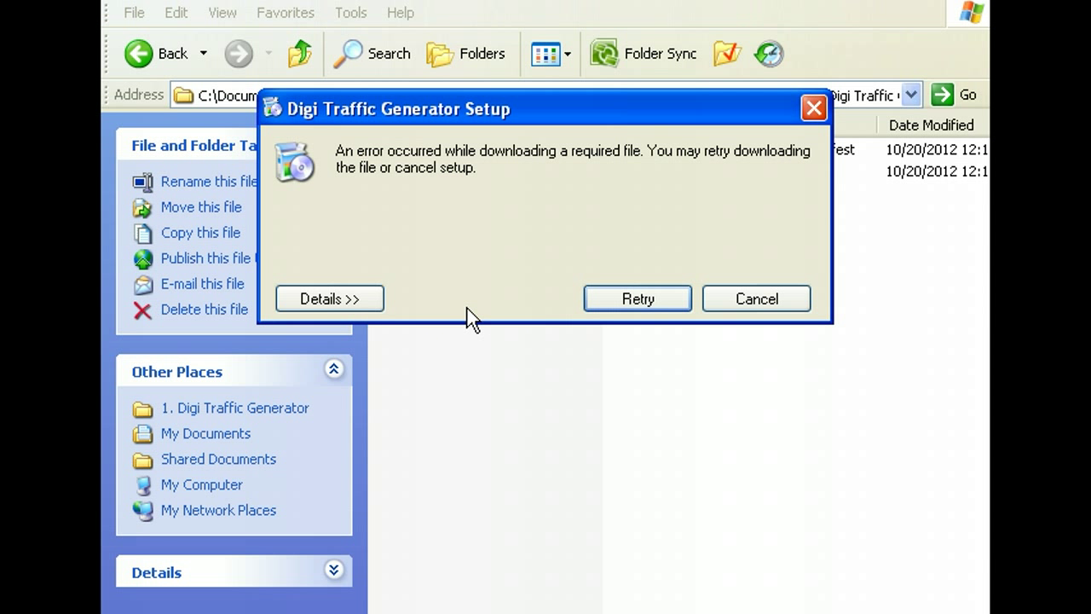
mouse_move(968, 21)
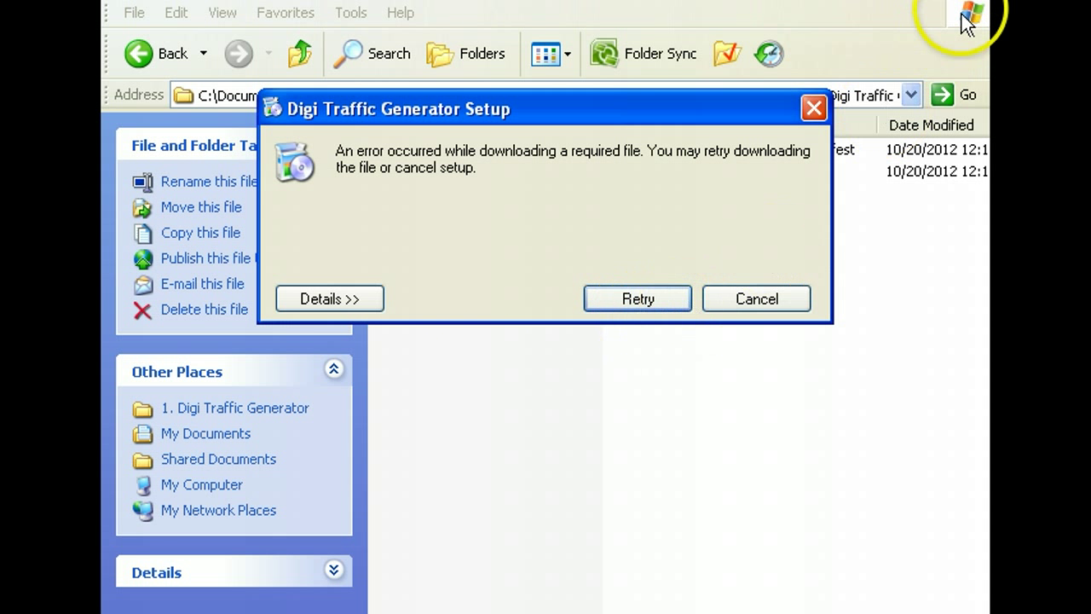
Enter the search query 'windows will not install third party software'.
click(755, 299)
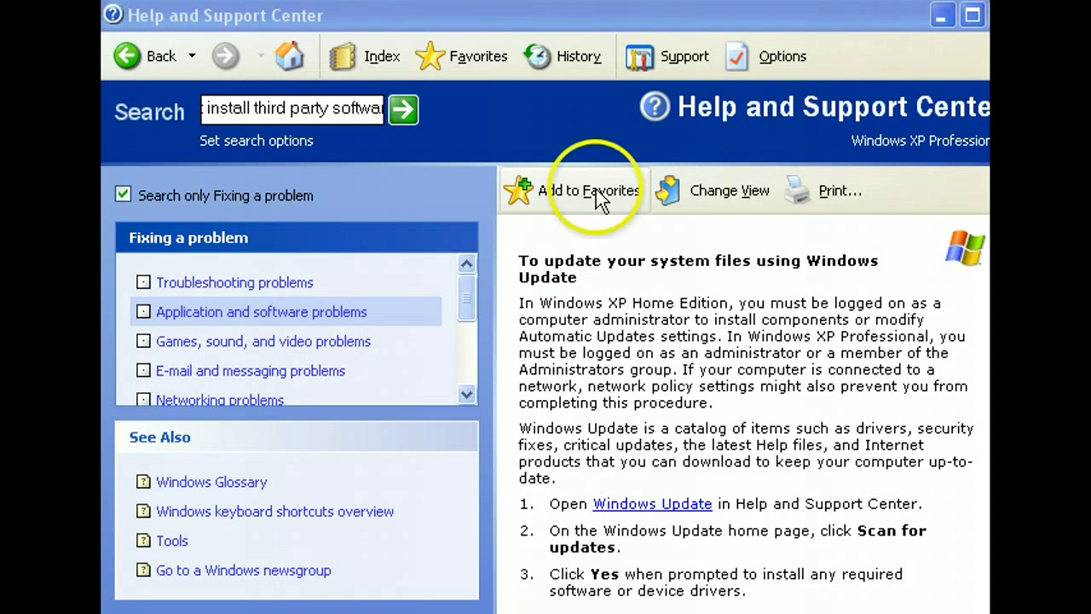
mouse_move(440, 116)
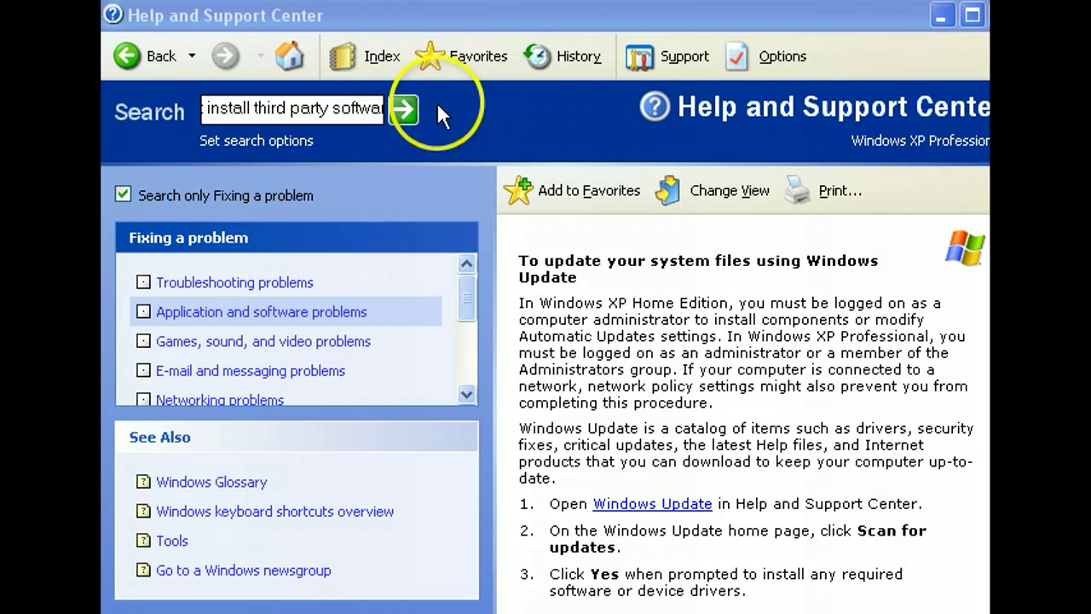
mouse_move(863, 38)
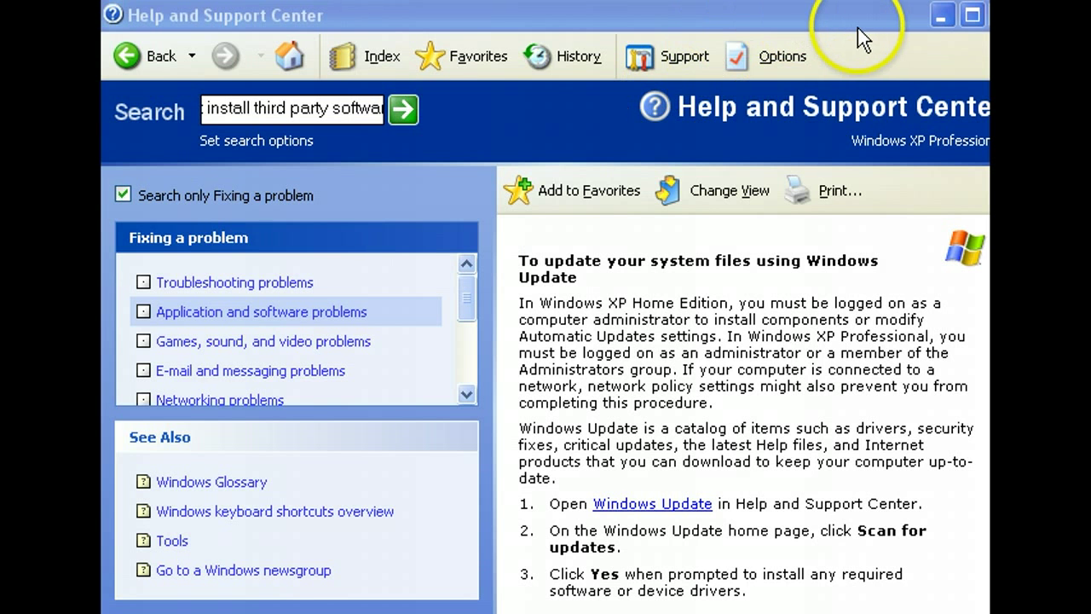
mouse_move(128, 38)
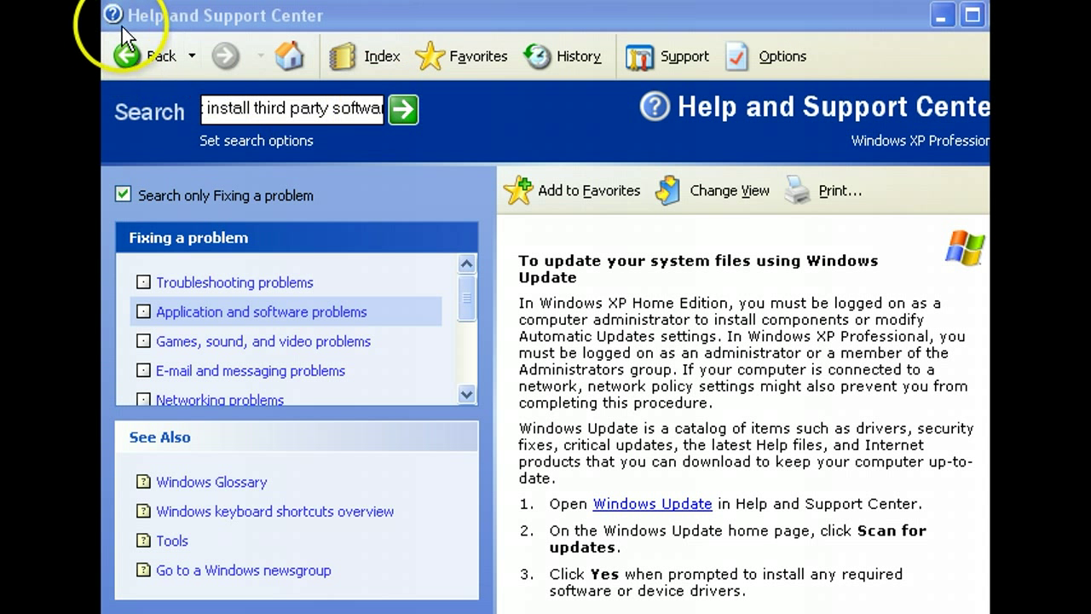
mouse_move(690, 133)
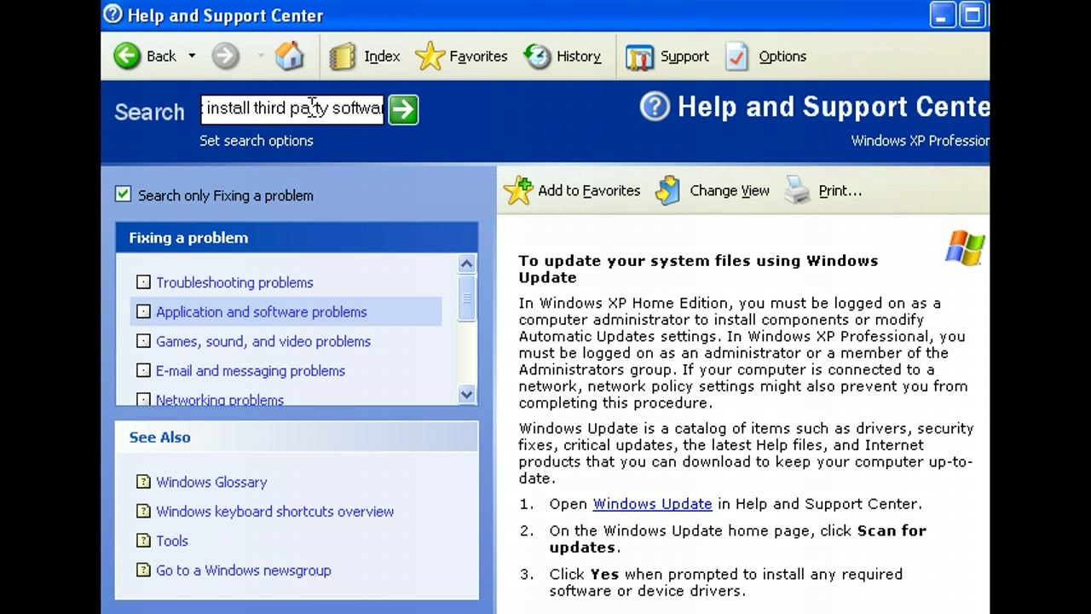
text(windows will not install th)
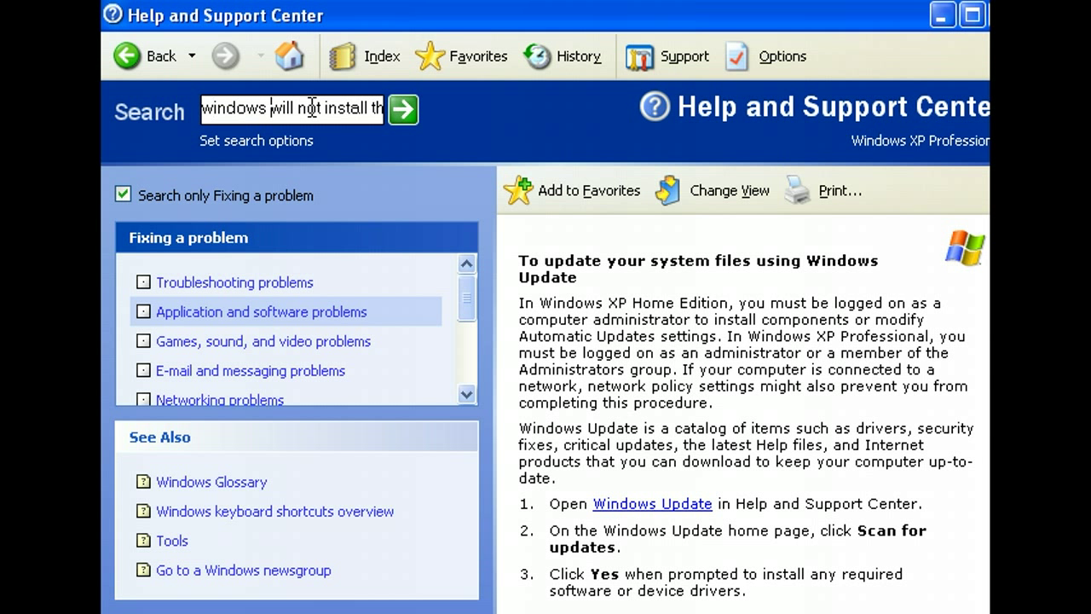
text(third party)
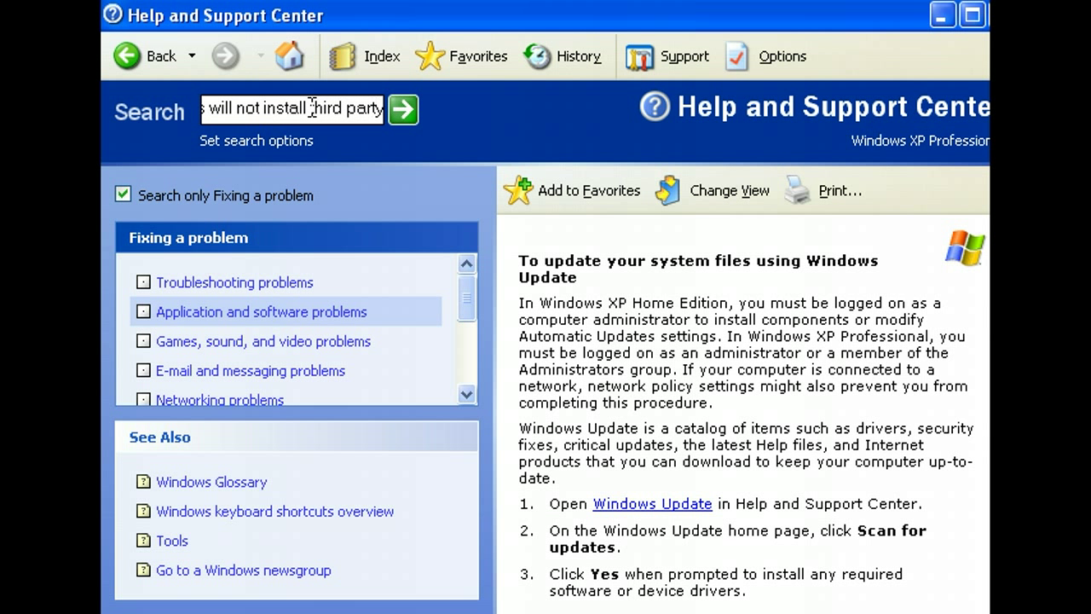
text(software)
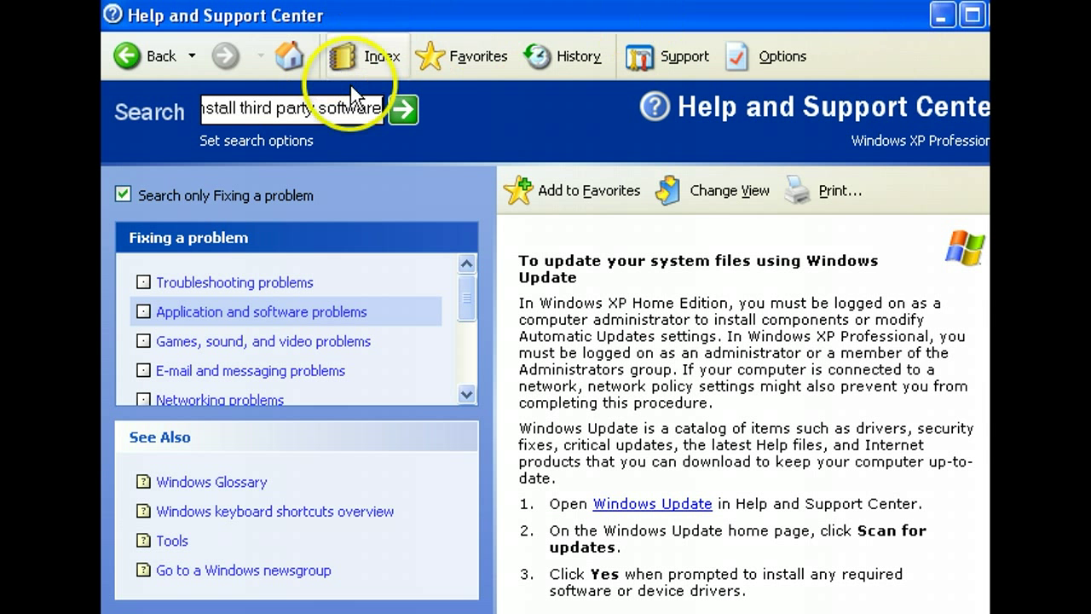
mouse_move(402, 109)
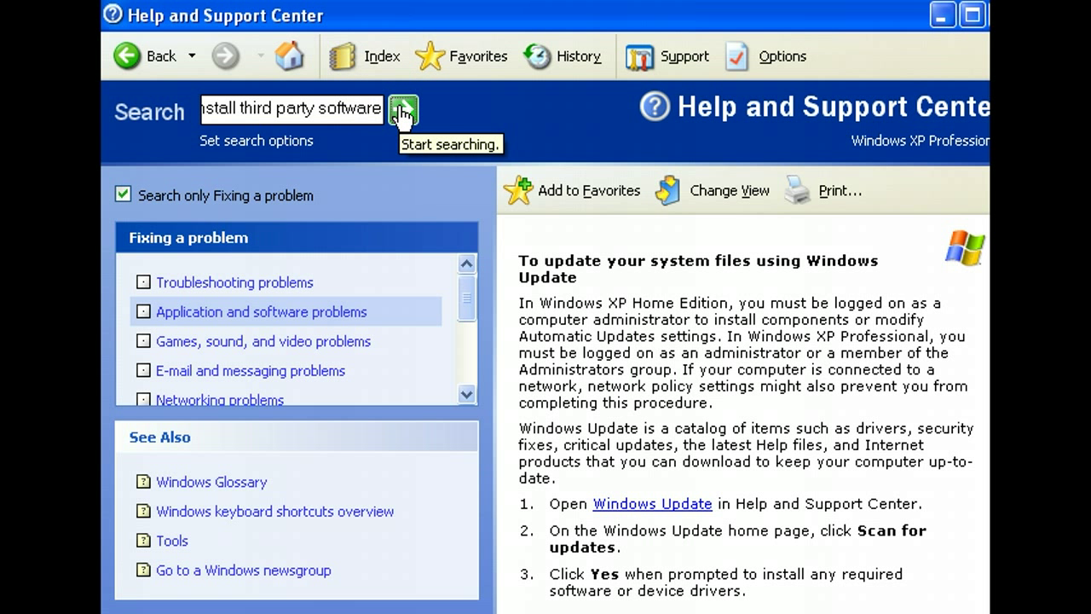
Start the help search so the Search Results pane fills with 16 results.
click(403, 109)
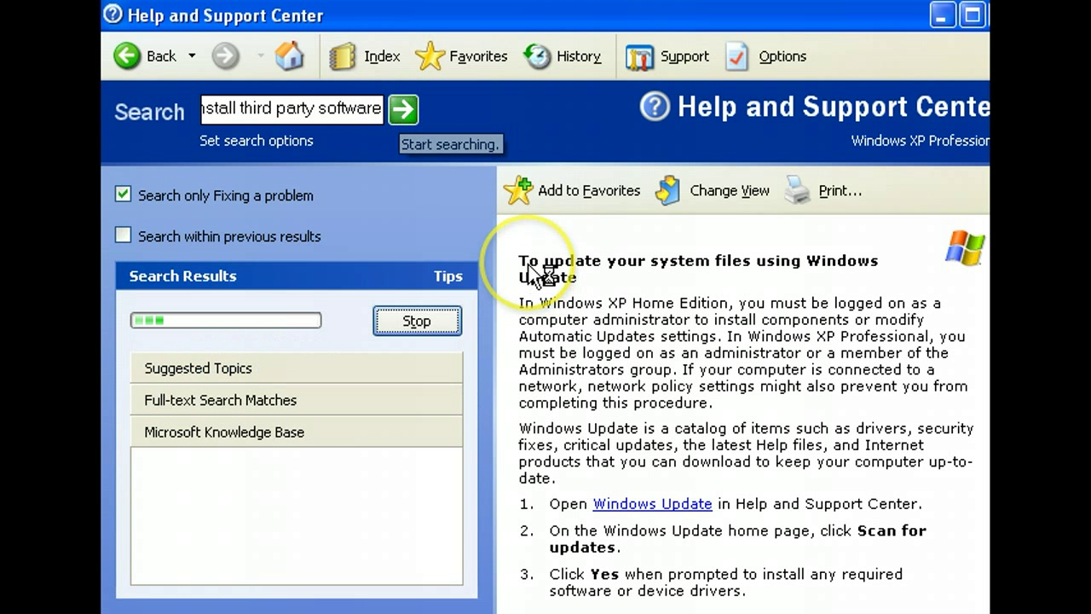
click(402, 109)
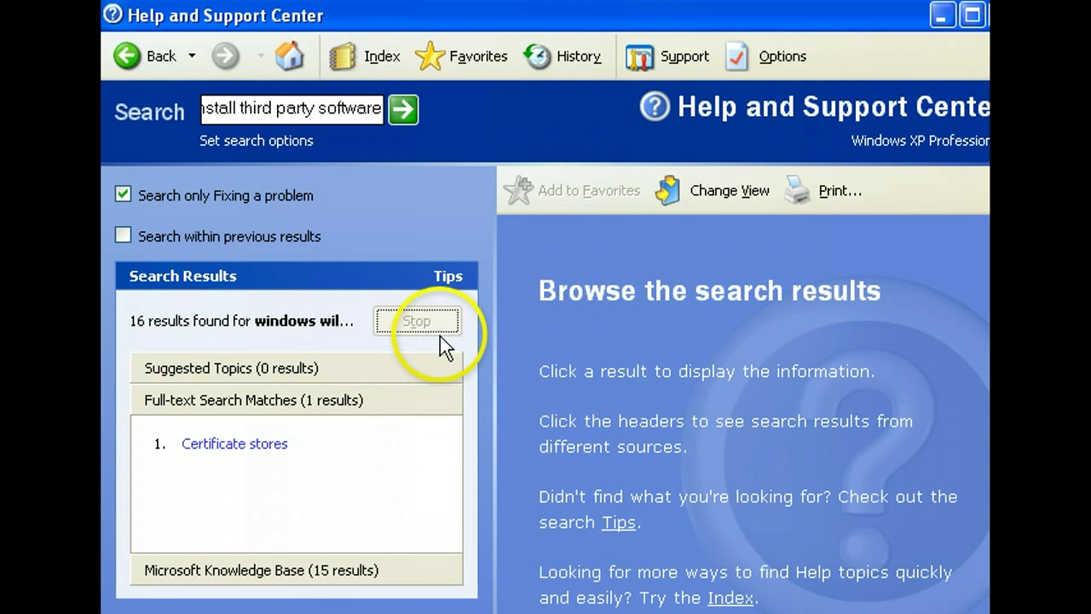
mouse_move(410, 411)
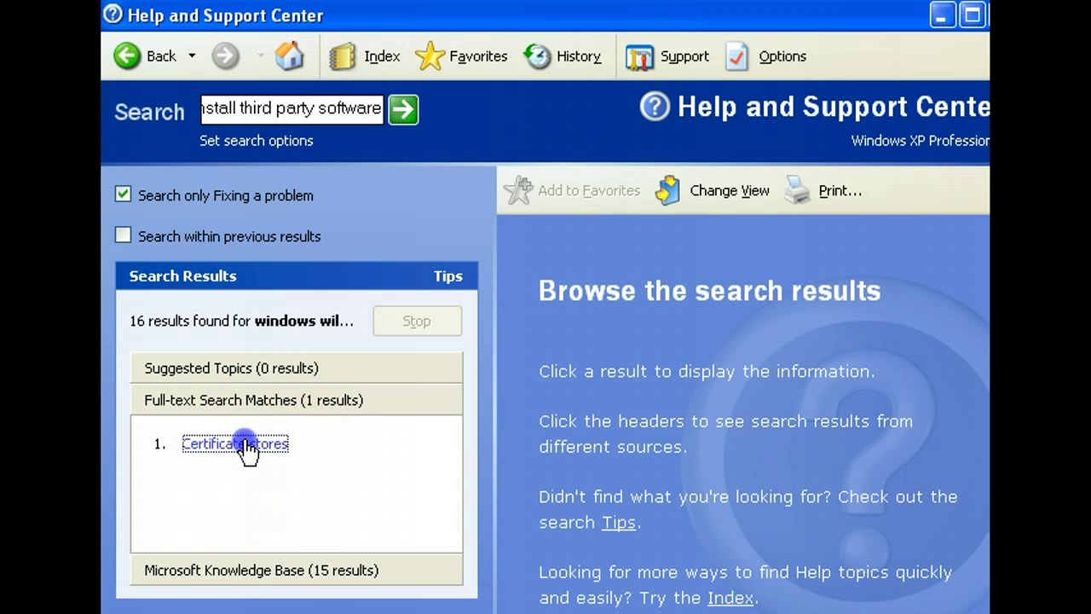
click(227, 443)
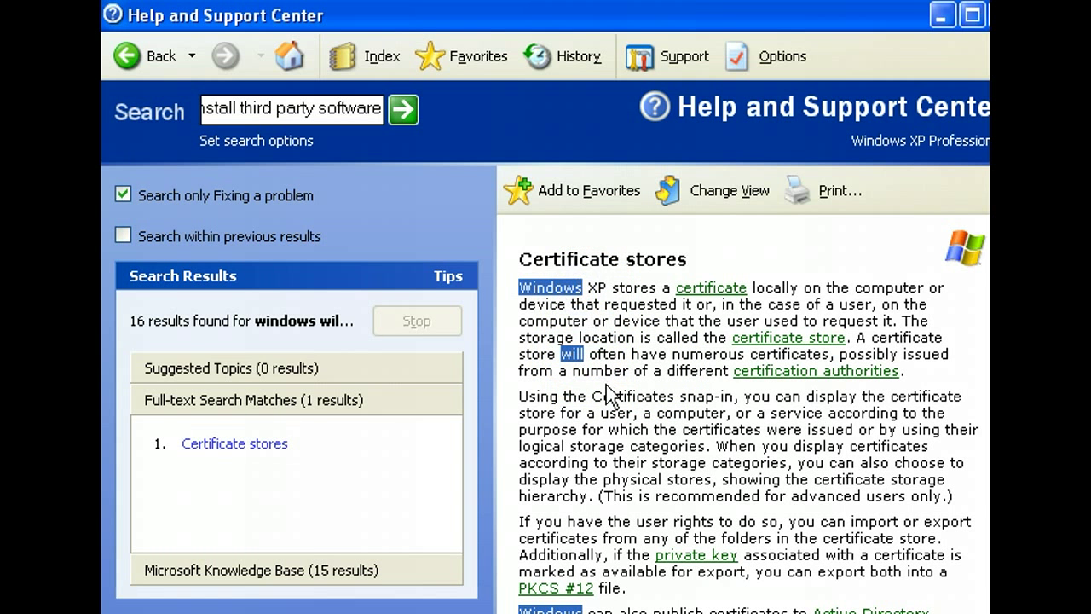
scroll(down, 3)
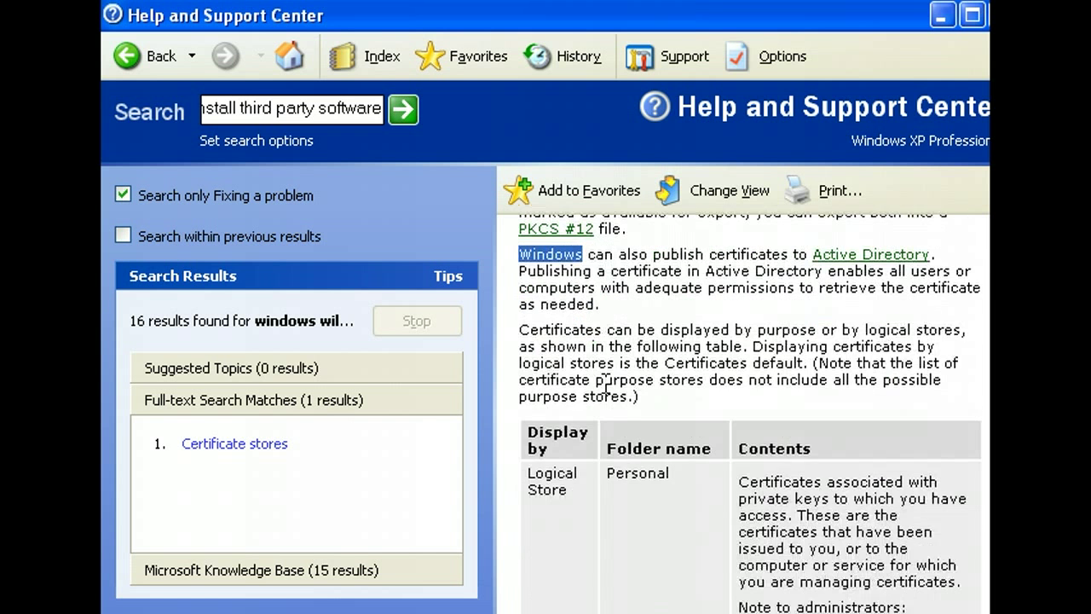
scroll(down, 3)
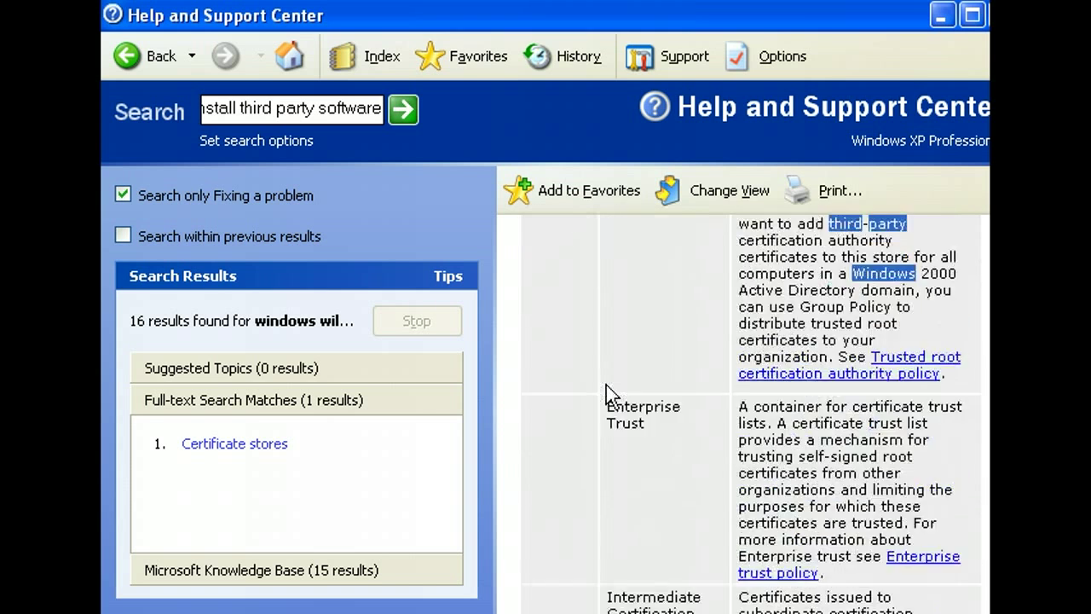
scroll(down, 3)
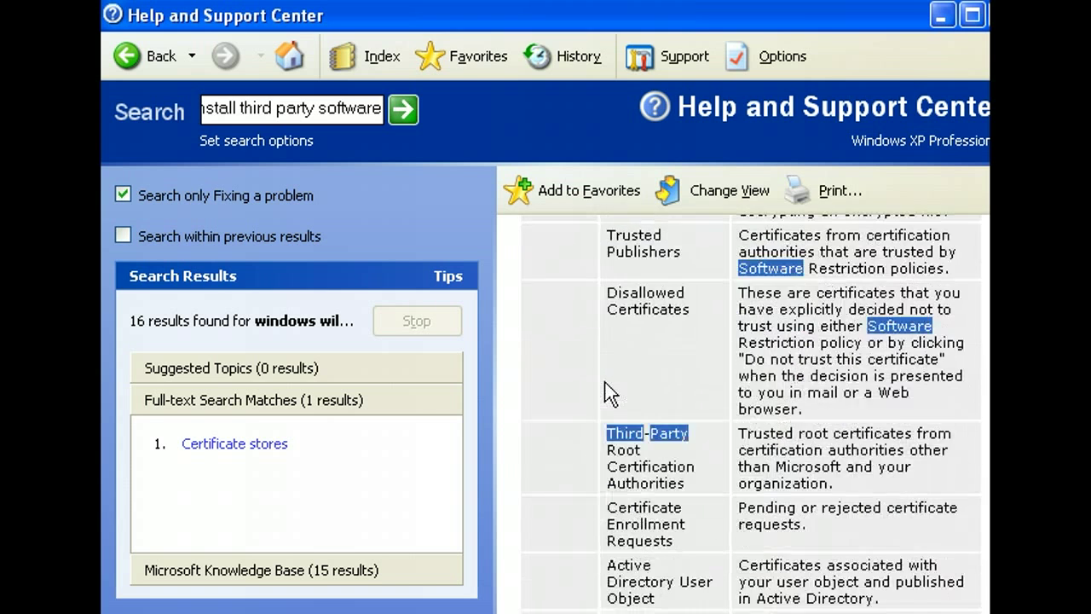
scroll(up, 3)
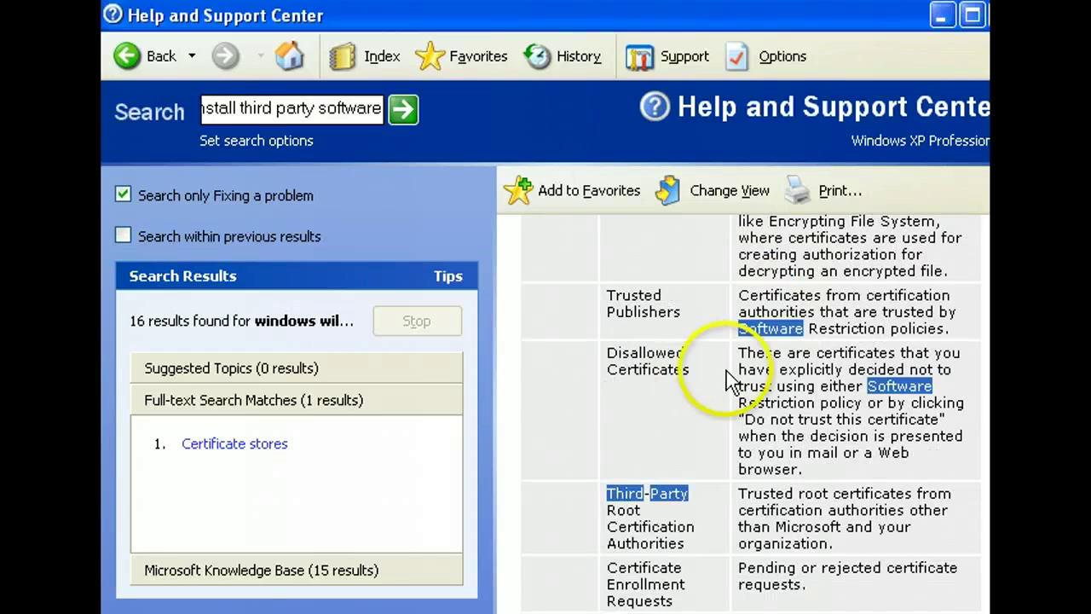
mouse_move(712, 427)
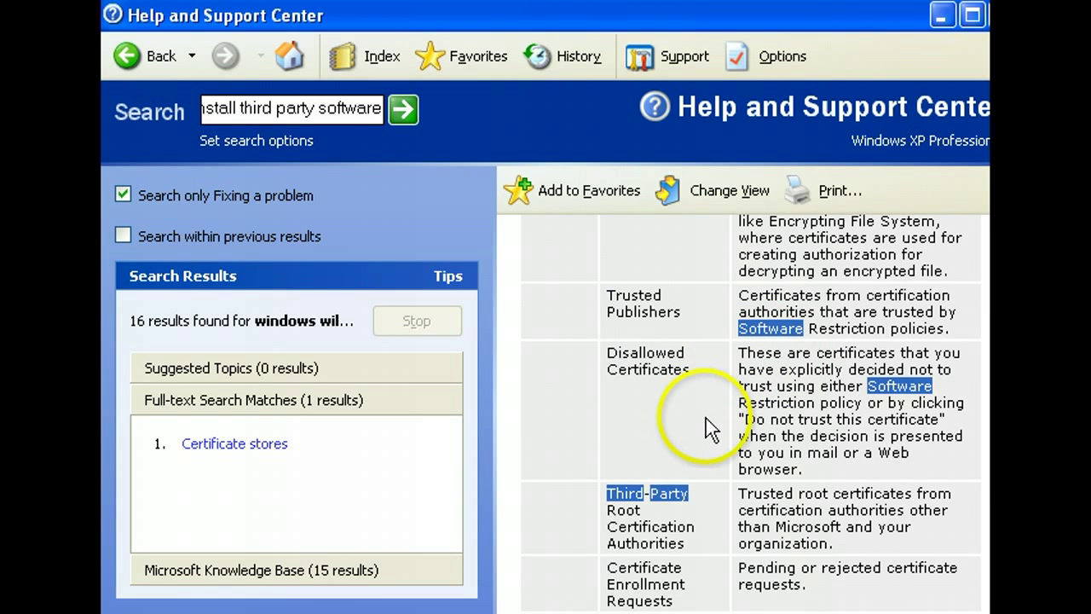
scroll(down, 3)
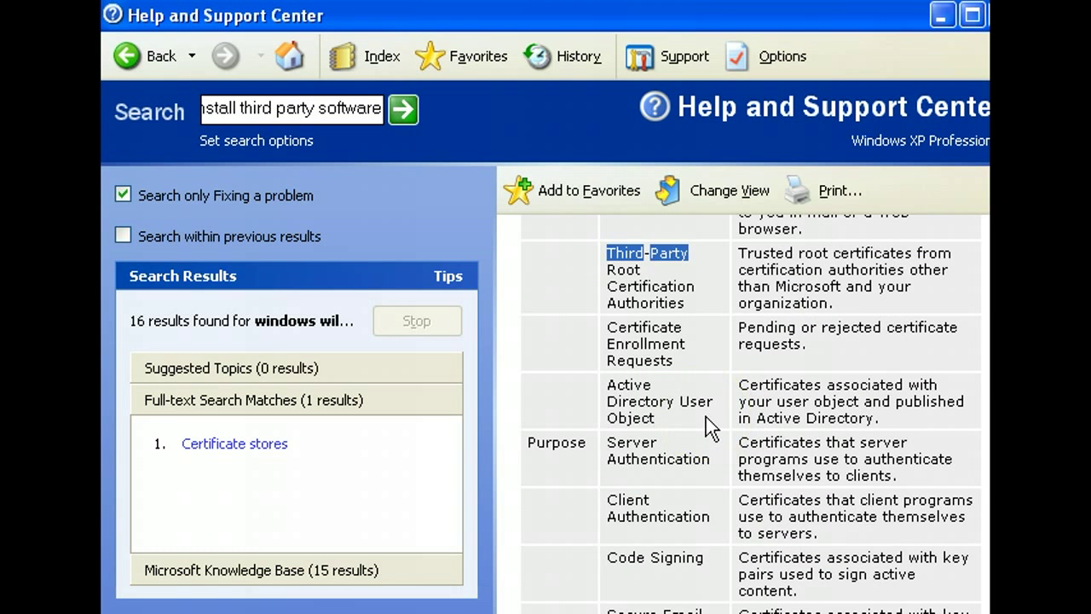
scroll(down, 3)
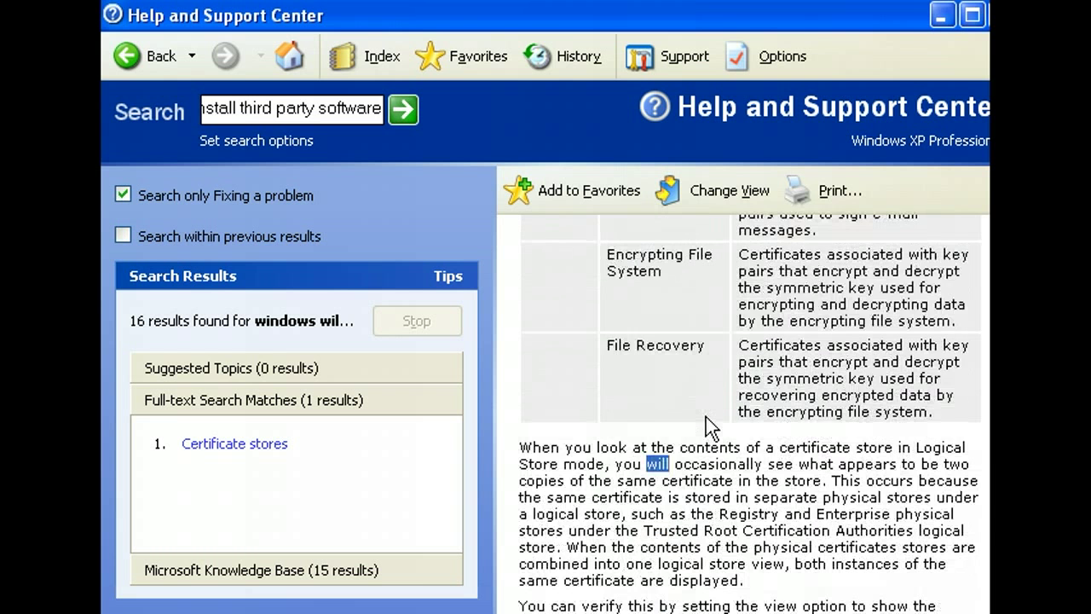
scroll(down, 3)
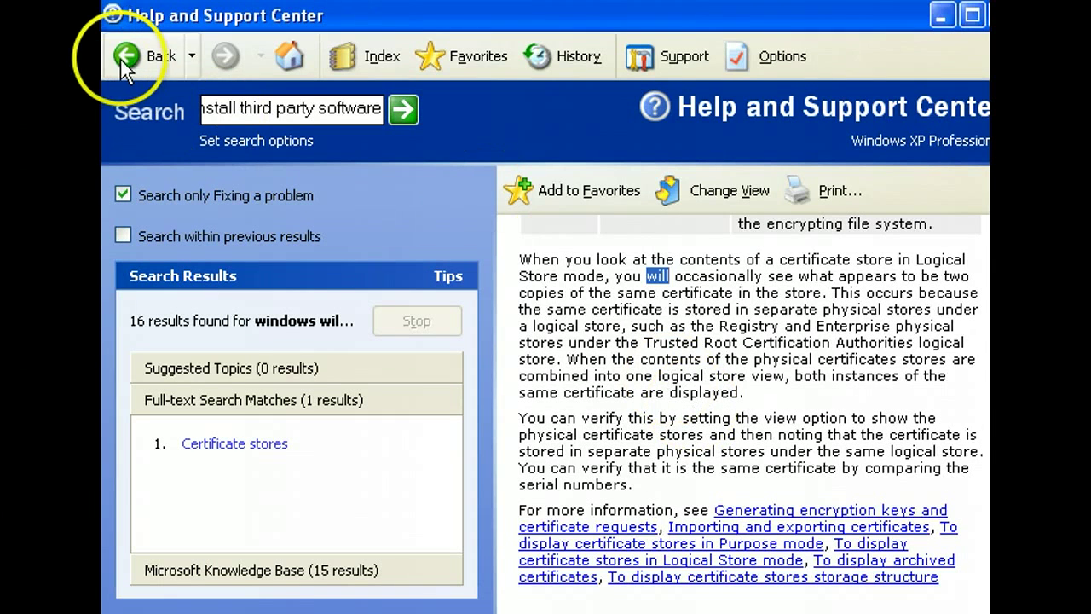
click(153, 57)
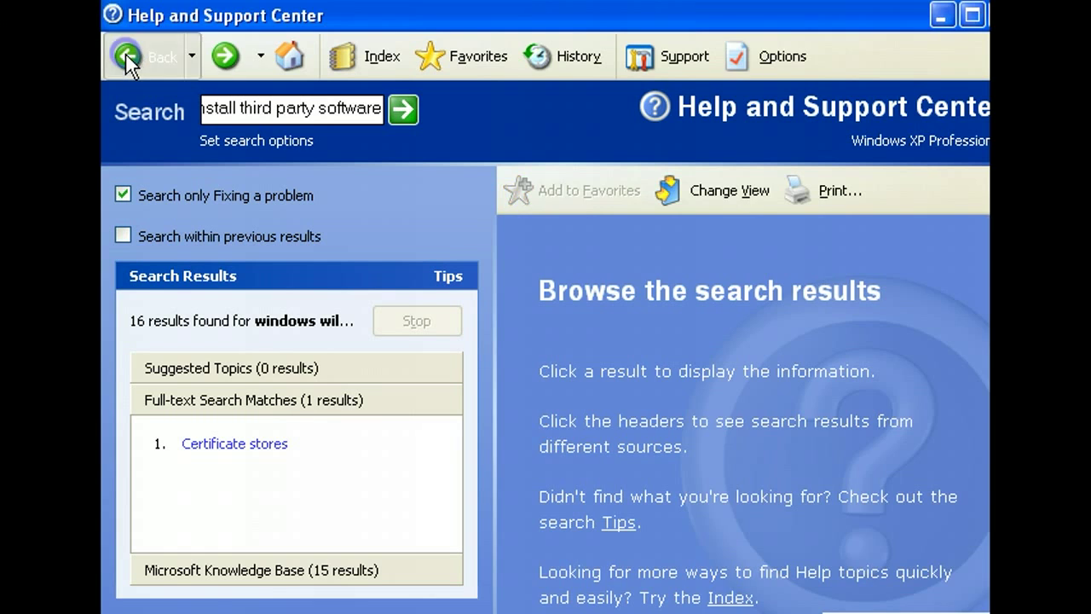
Go back to the Windows Update system-files article and scroll to its numbered steps.
click(153, 54)
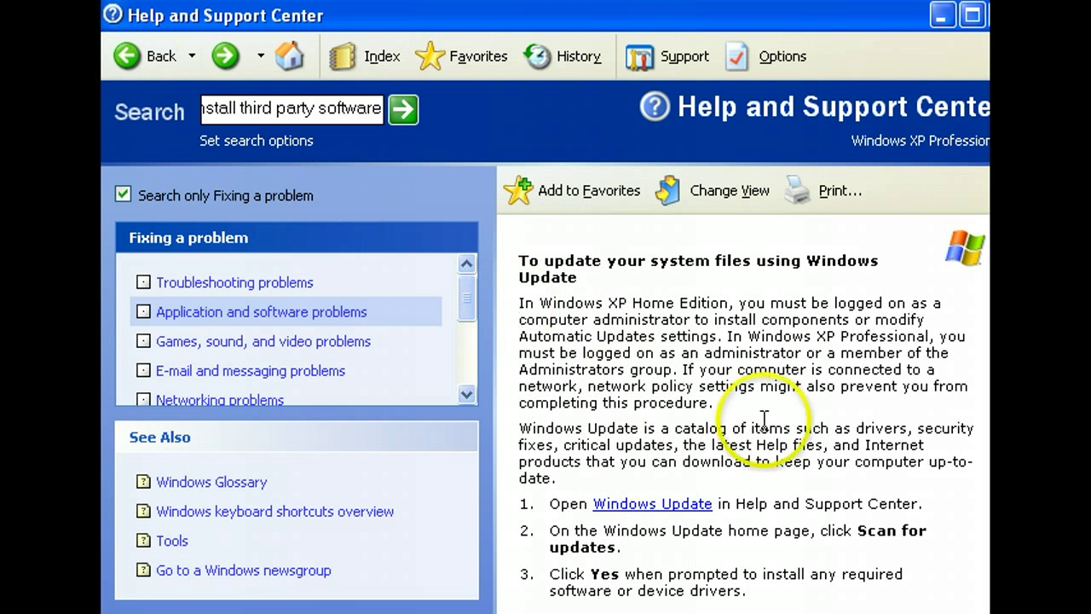
scroll(down, 3)
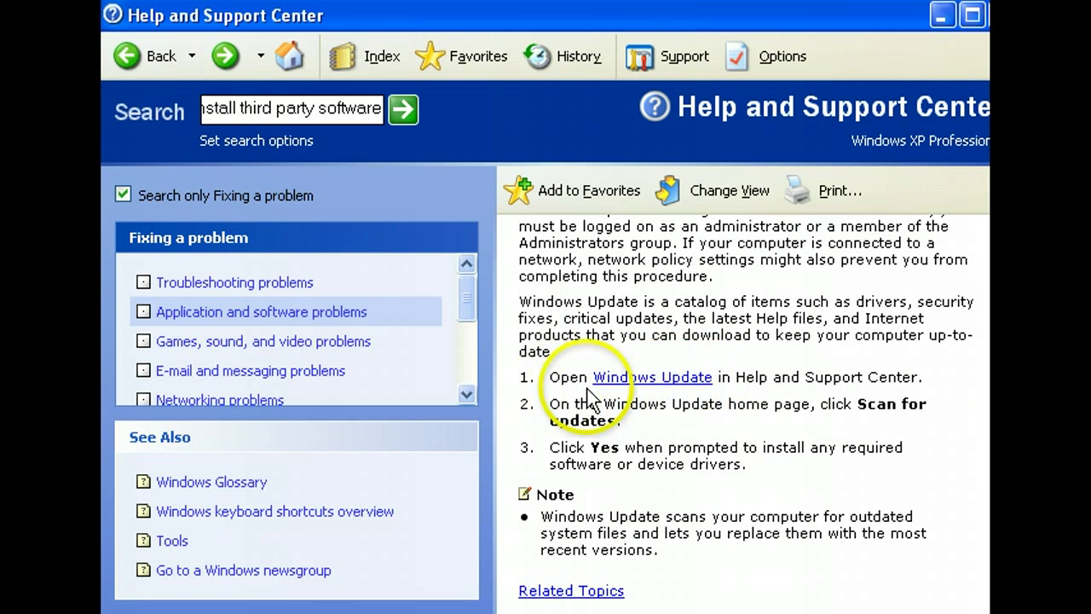
mouse_move(759, 392)
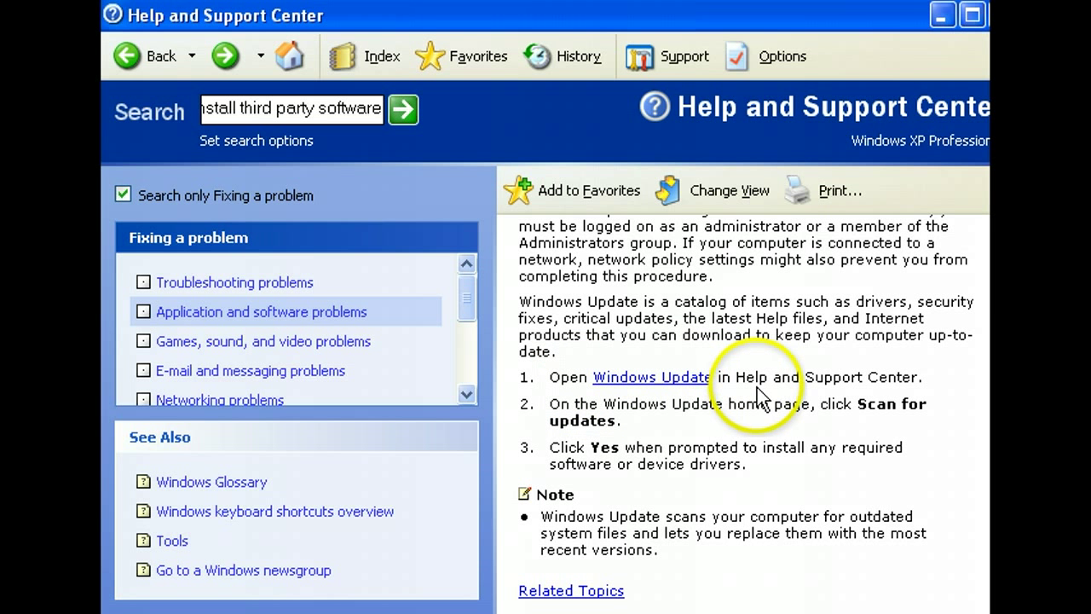
mouse_move(788, 384)
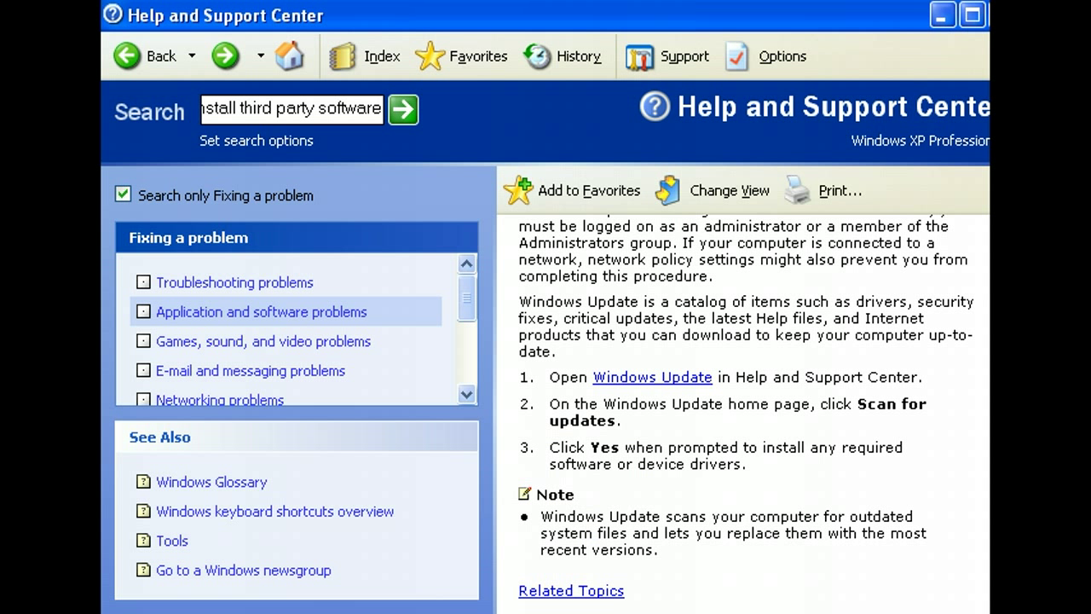
Launch the Microsoft Update site from the article's step 1 Windows Update link.
click(651, 376)
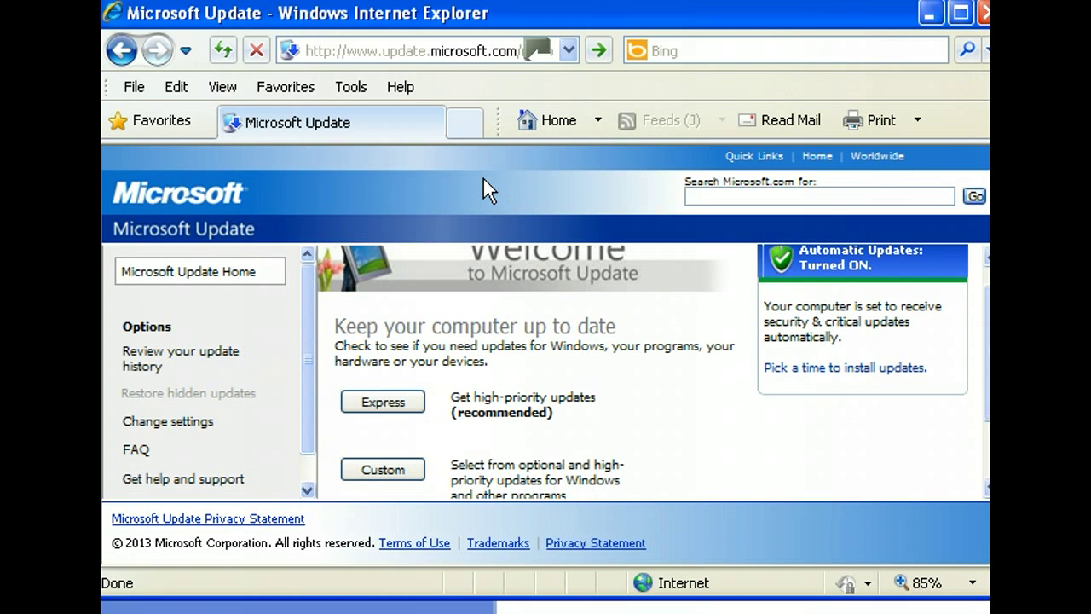
mouse_move(491, 196)
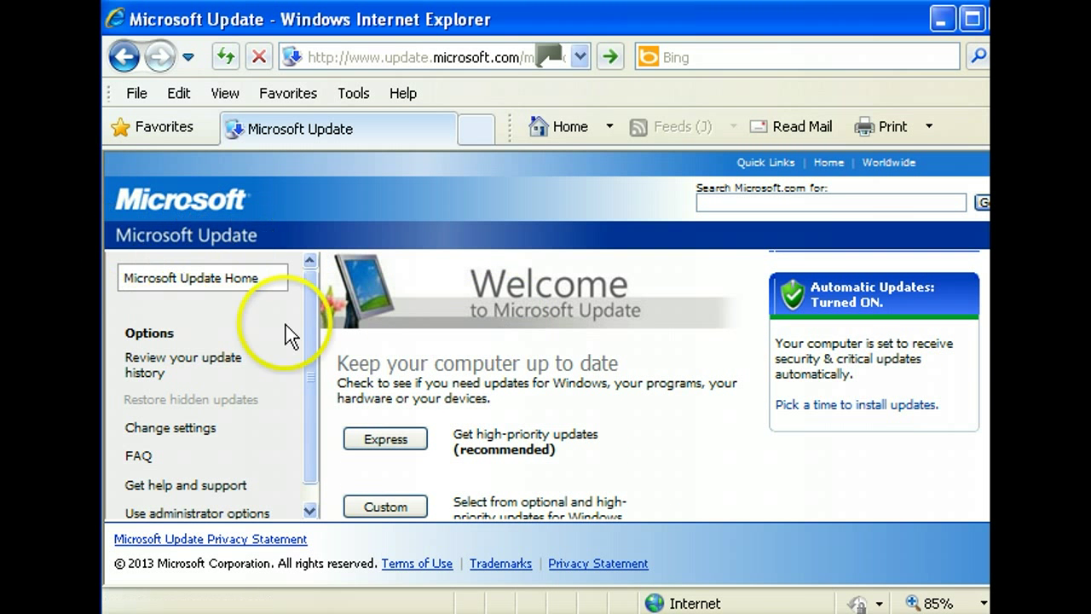
mouse_move(382, 429)
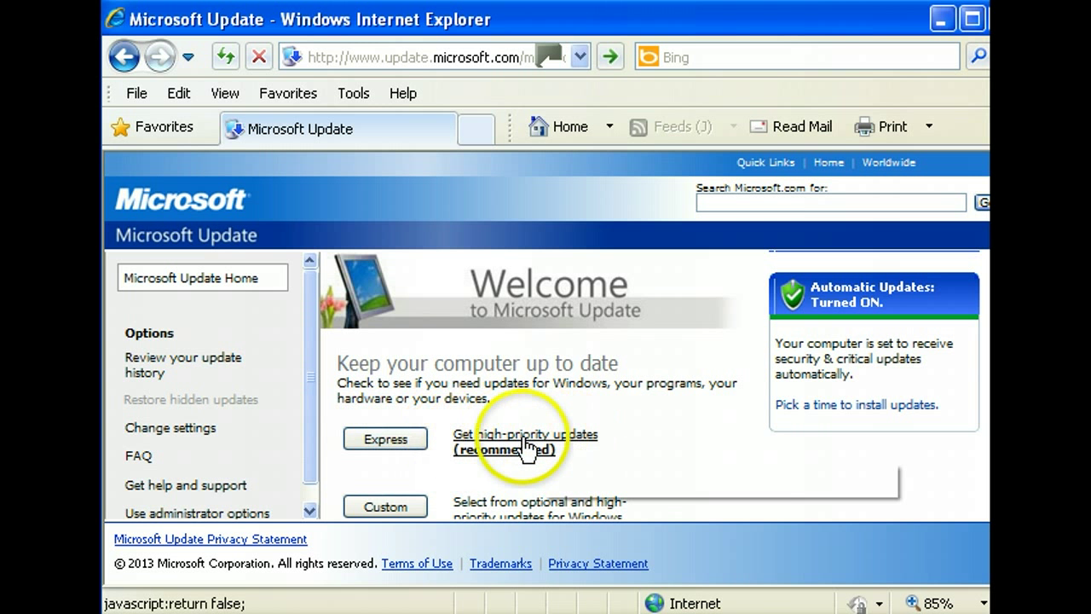
Run the Express scan, which reports no high-priority updates available.
click(385, 438)
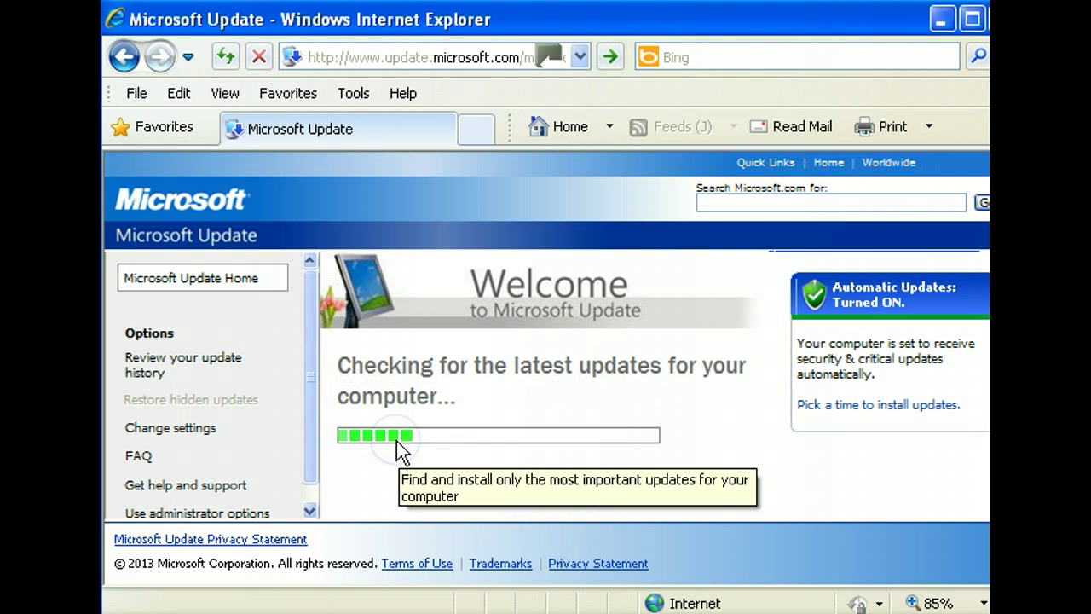
mouse_move(878, 454)
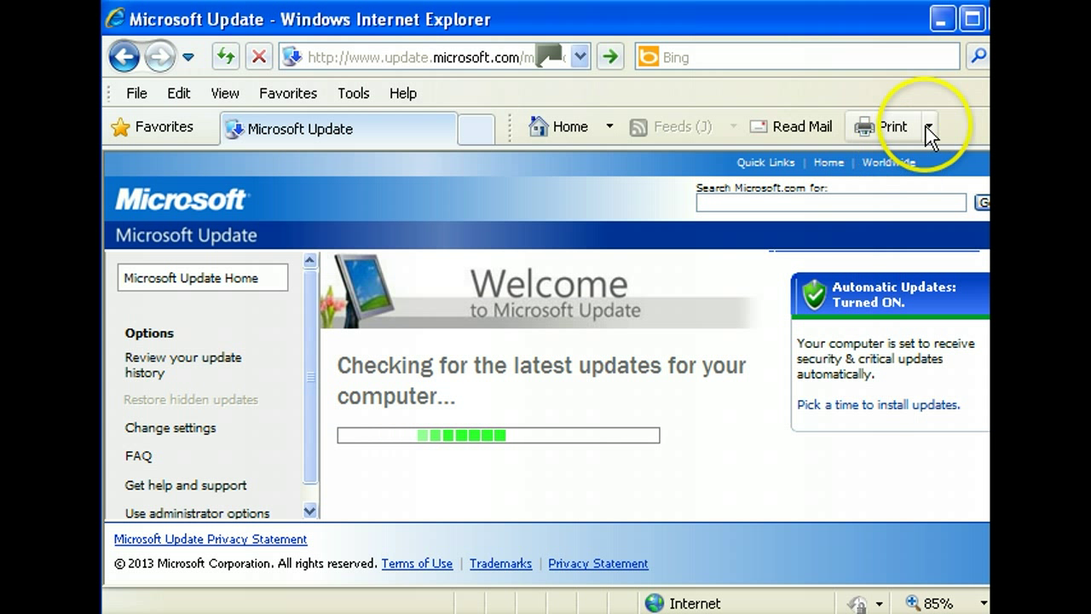
mouse_move(980, 531)
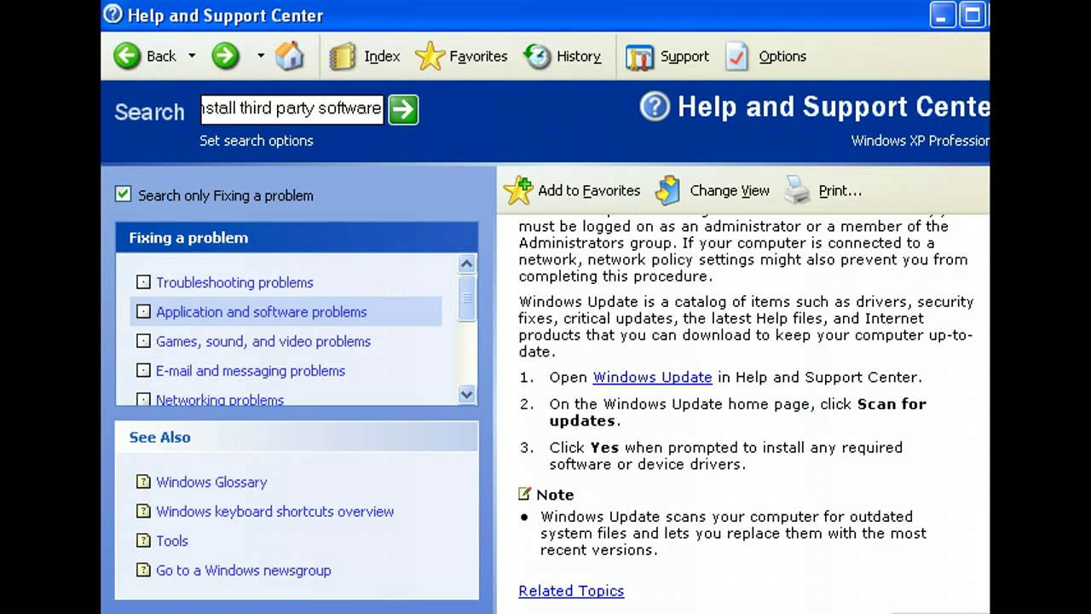
click(651, 377)
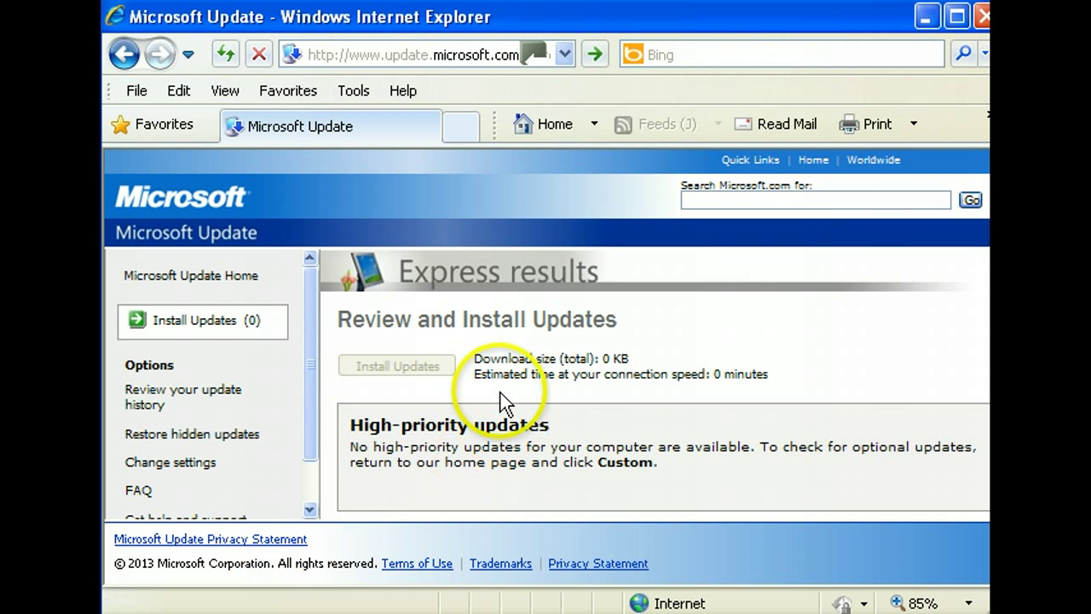
mouse_move(849, 48)
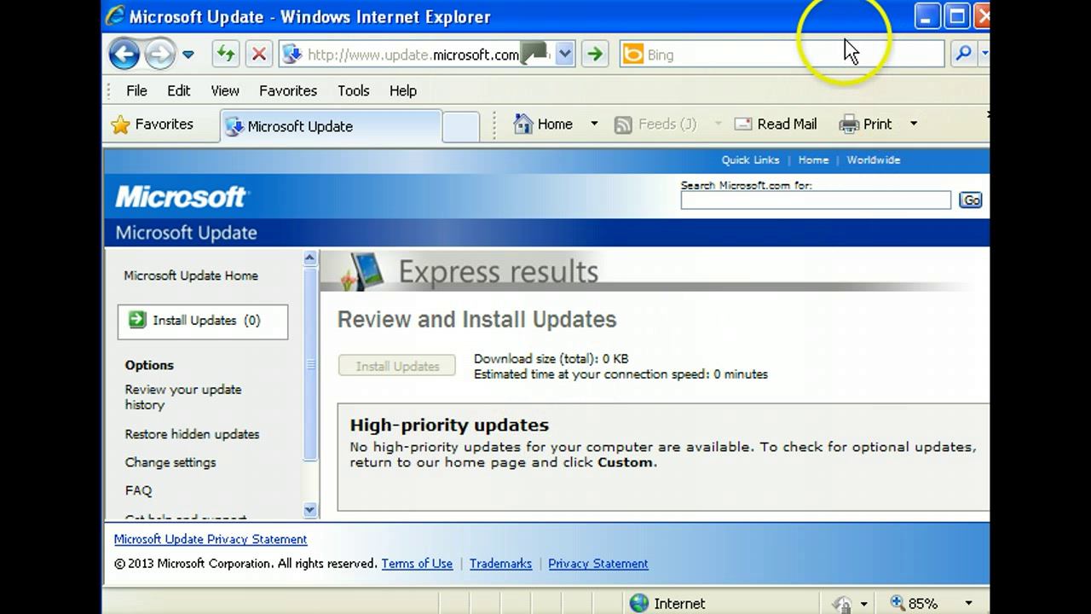
mouse_move(475, 381)
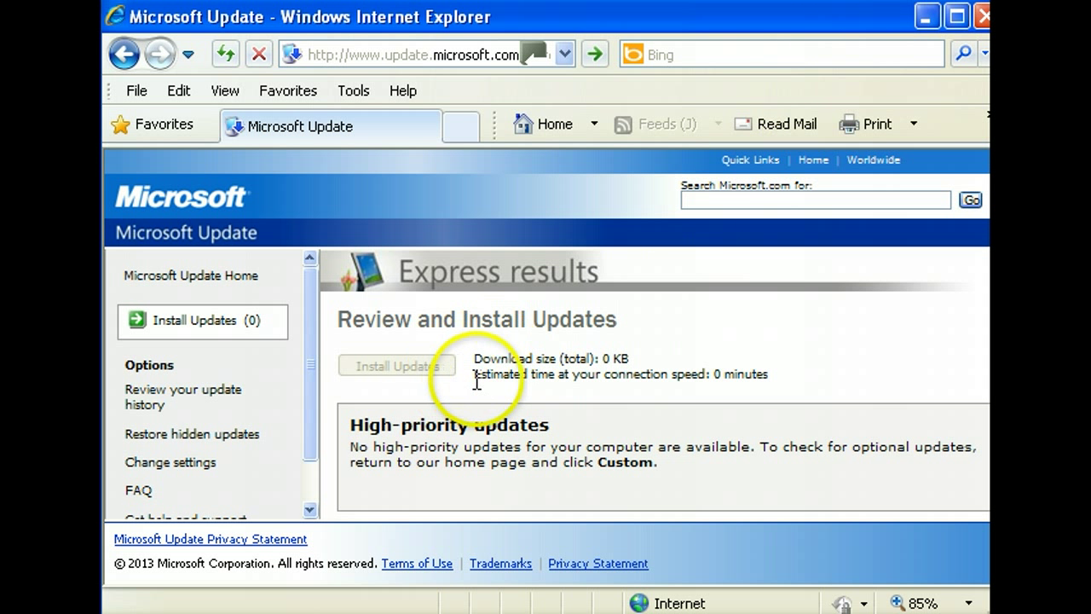
mouse_move(651, 345)
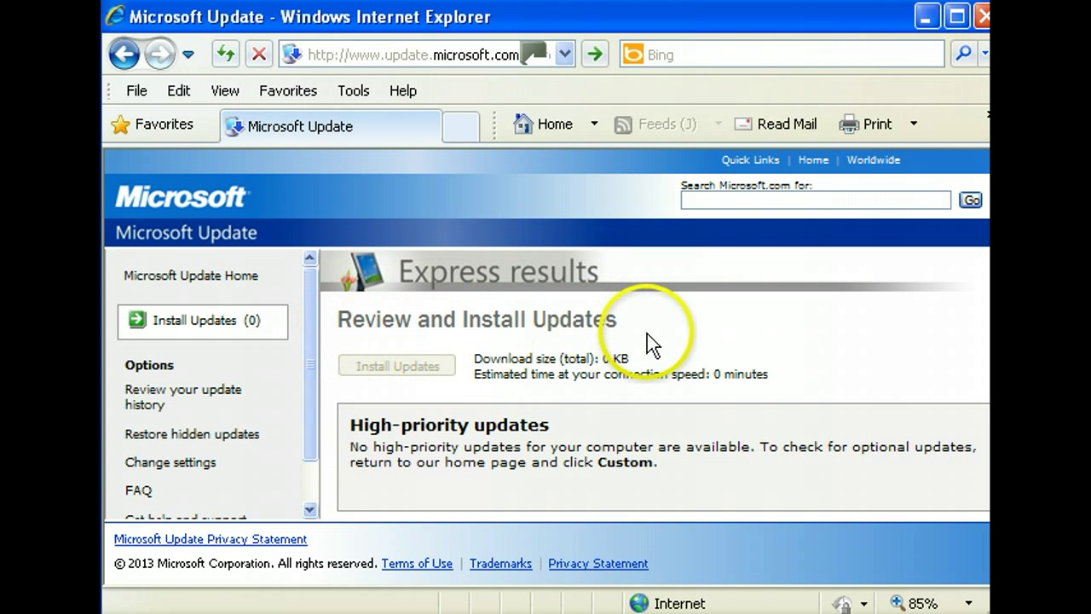
mouse_move(322, 348)
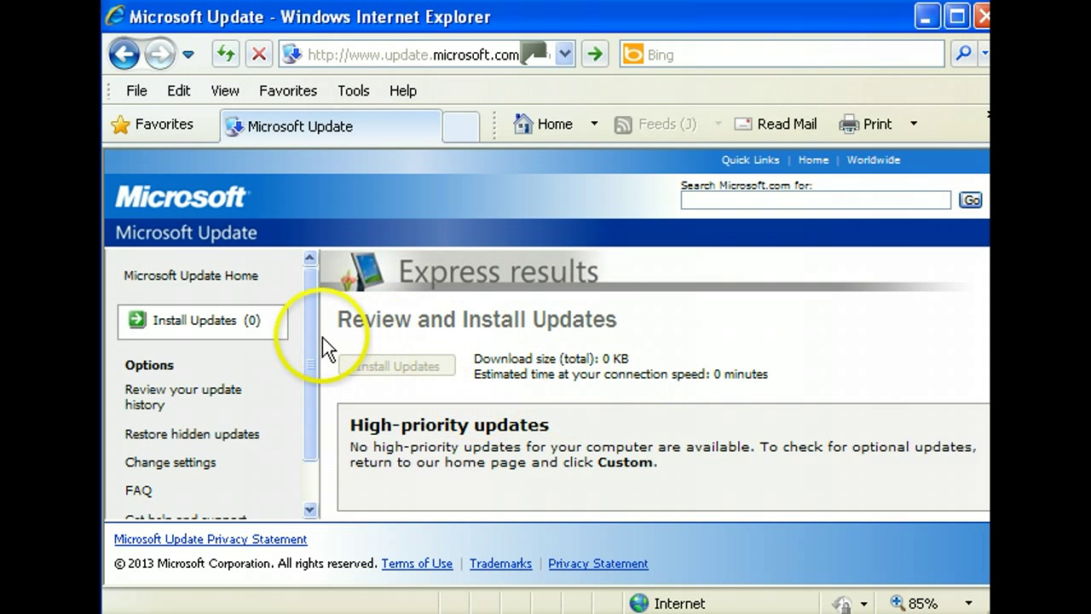
Choose 'Review your update history' from the Options panel.
scroll(down, 3)
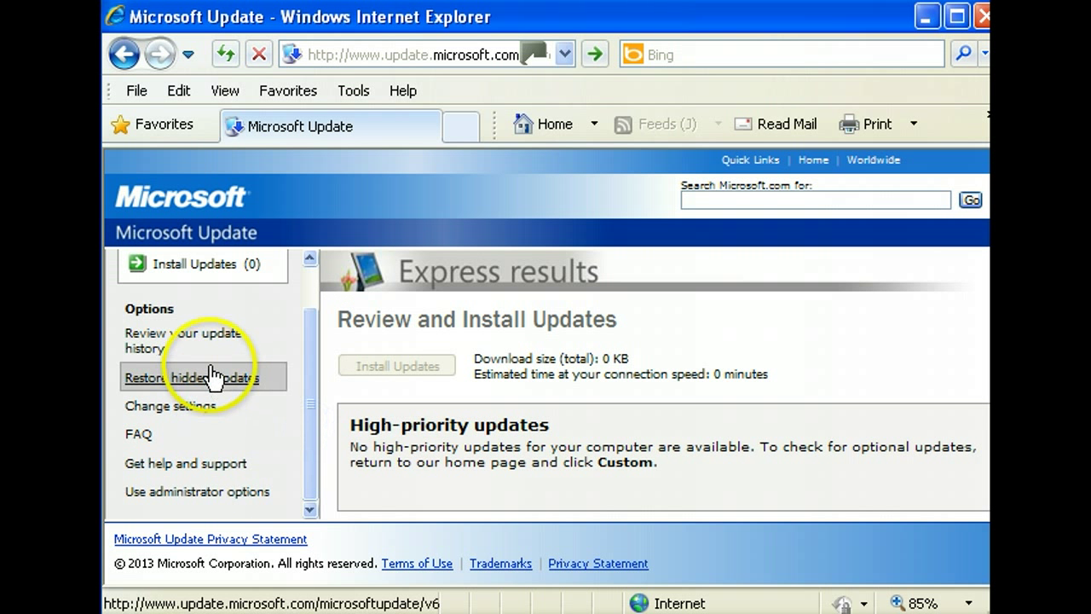
mouse_move(196, 339)
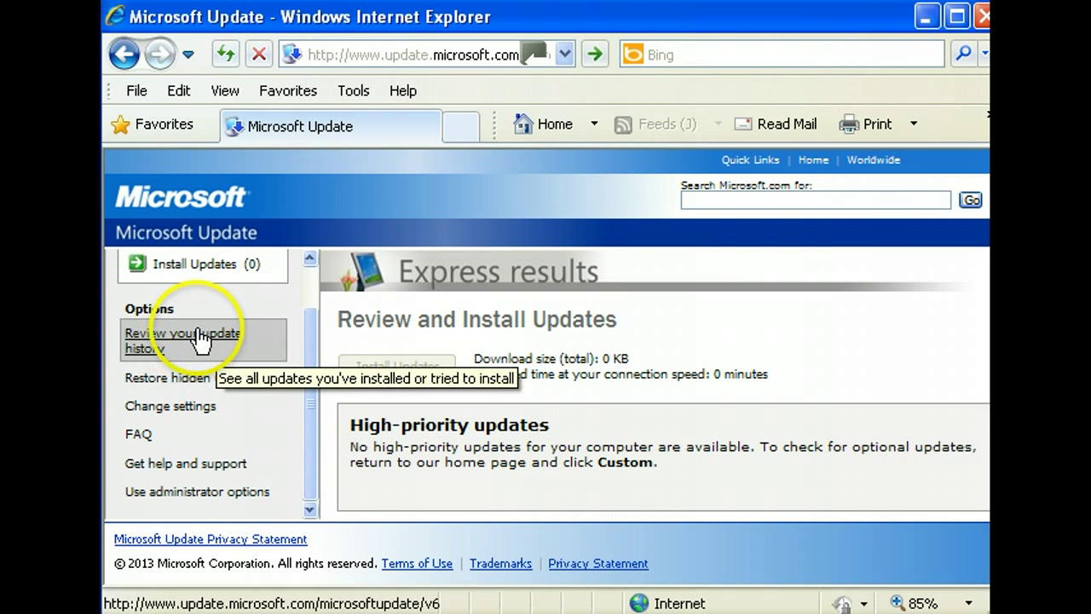
click(182, 339)
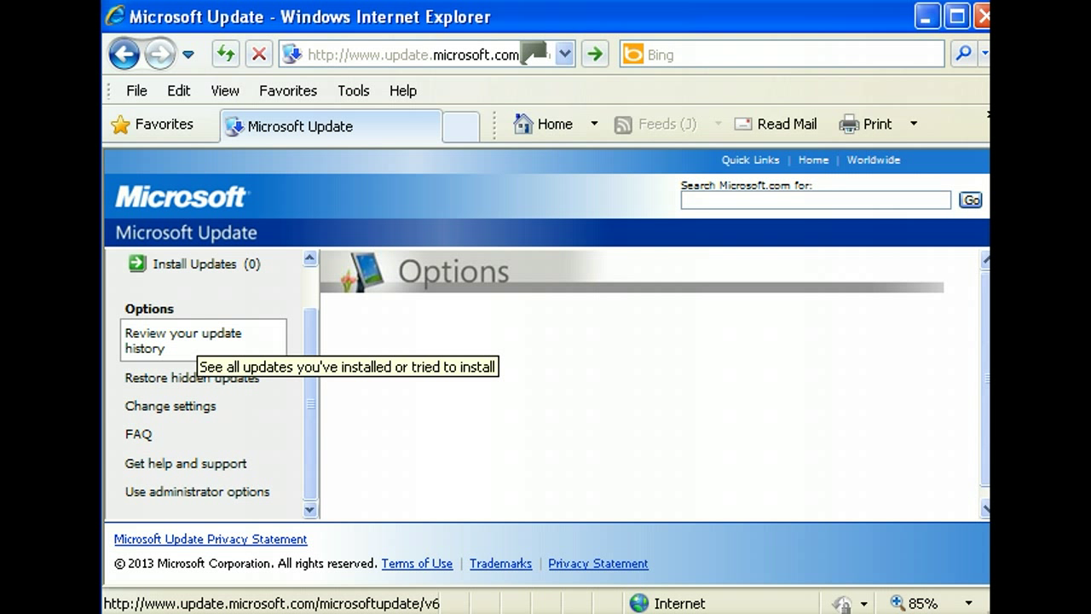
Load the installed-update history and scroll through its first ten successful May 2013 entries.
click(183, 341)
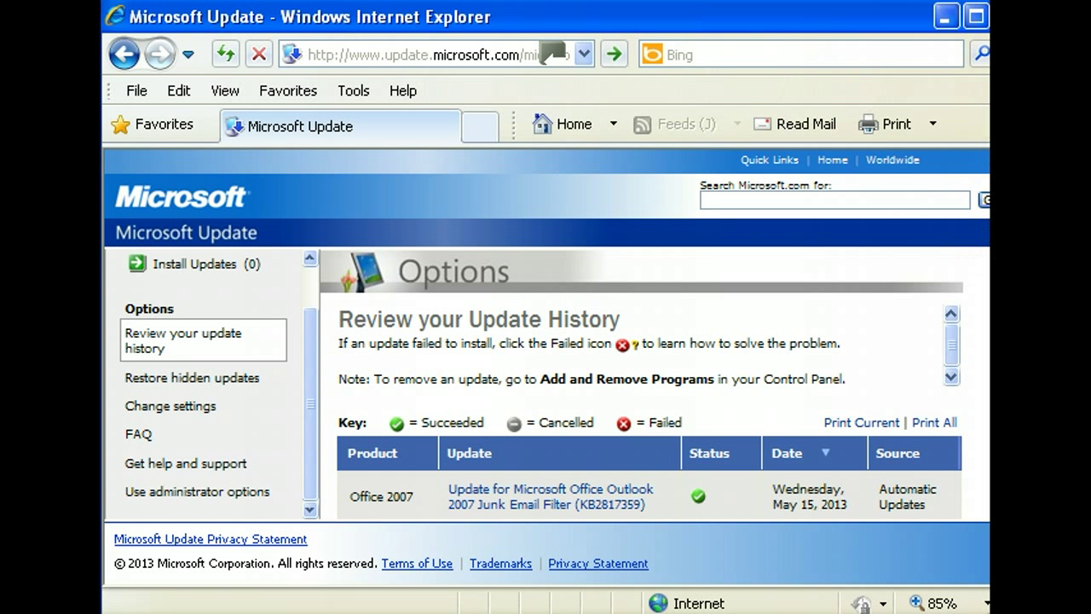
scroll(down, 3)
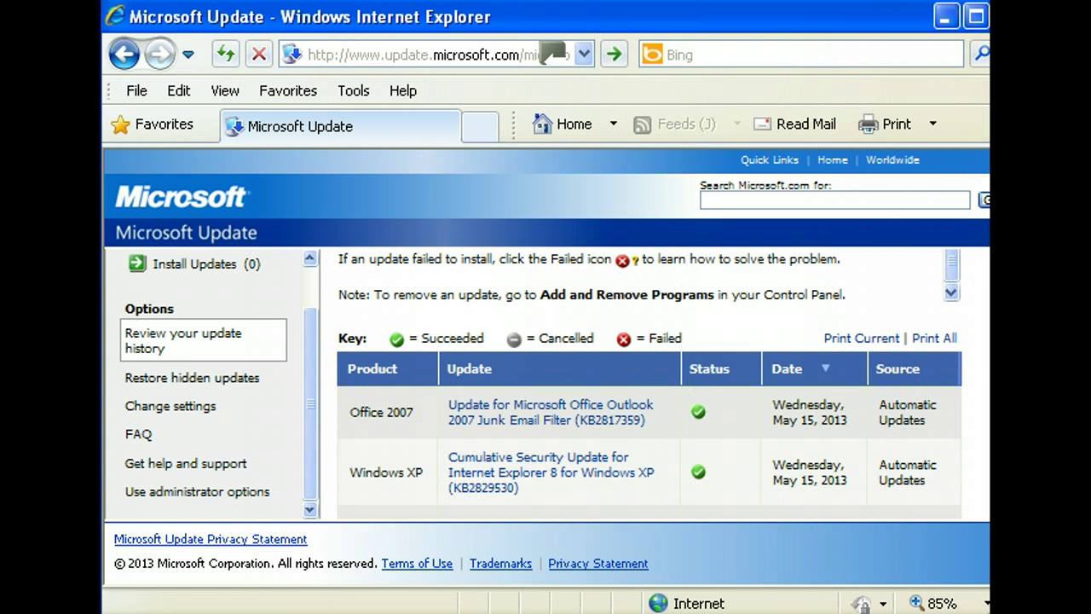
mouse_move(822, 491)
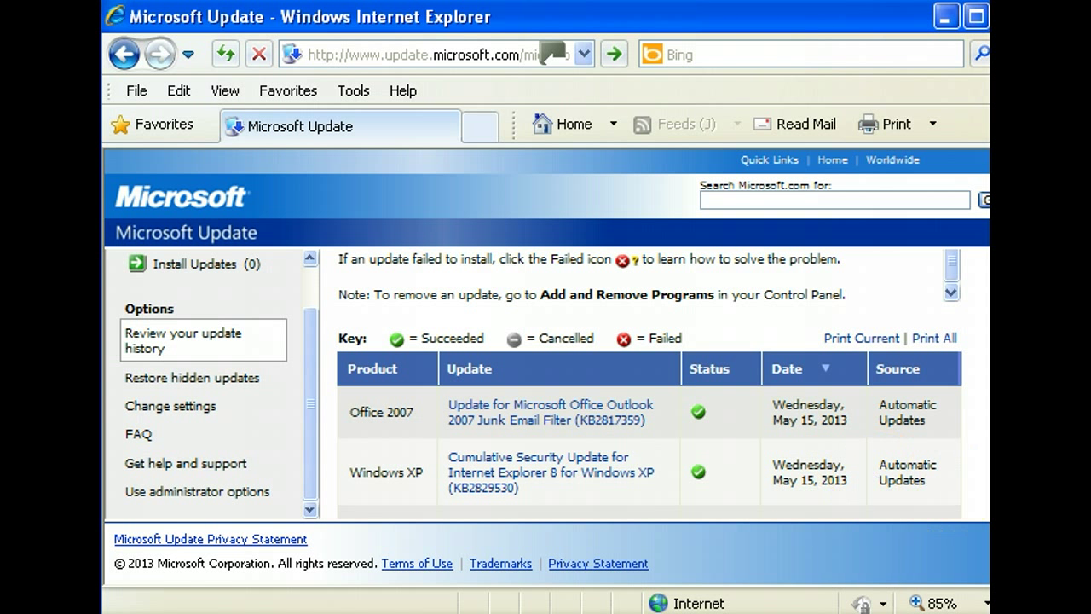
mouse_move(821, 486)
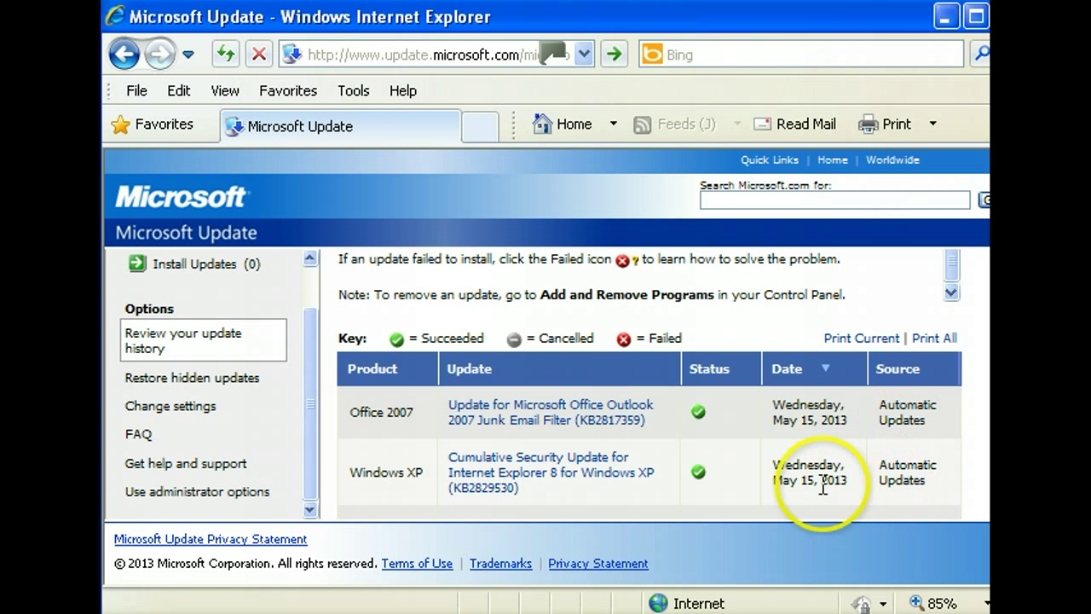
mouse_move(972, 405)
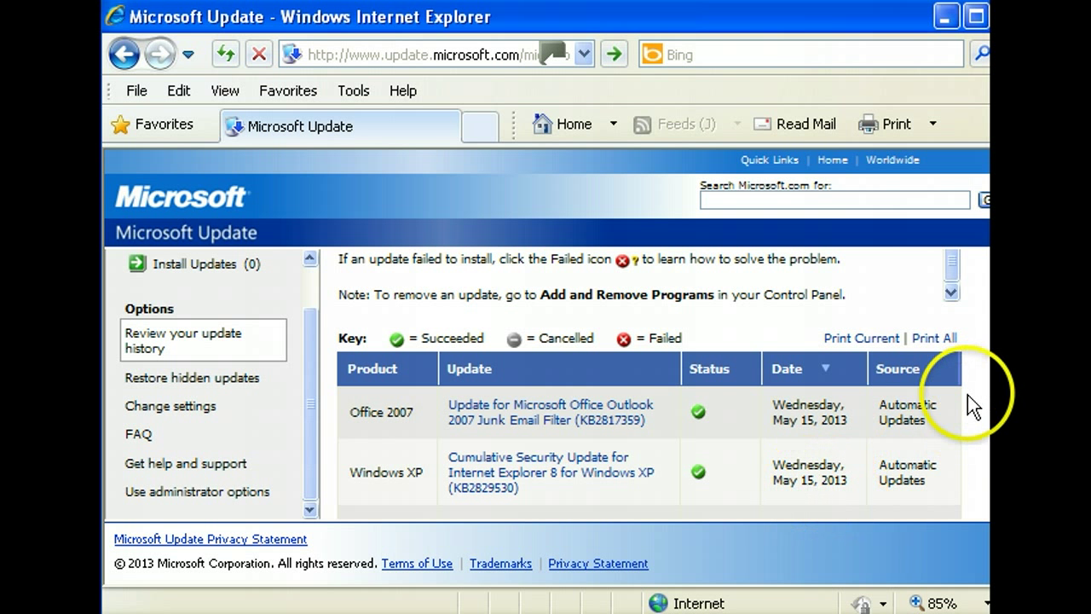
mouse_move(491, 494)
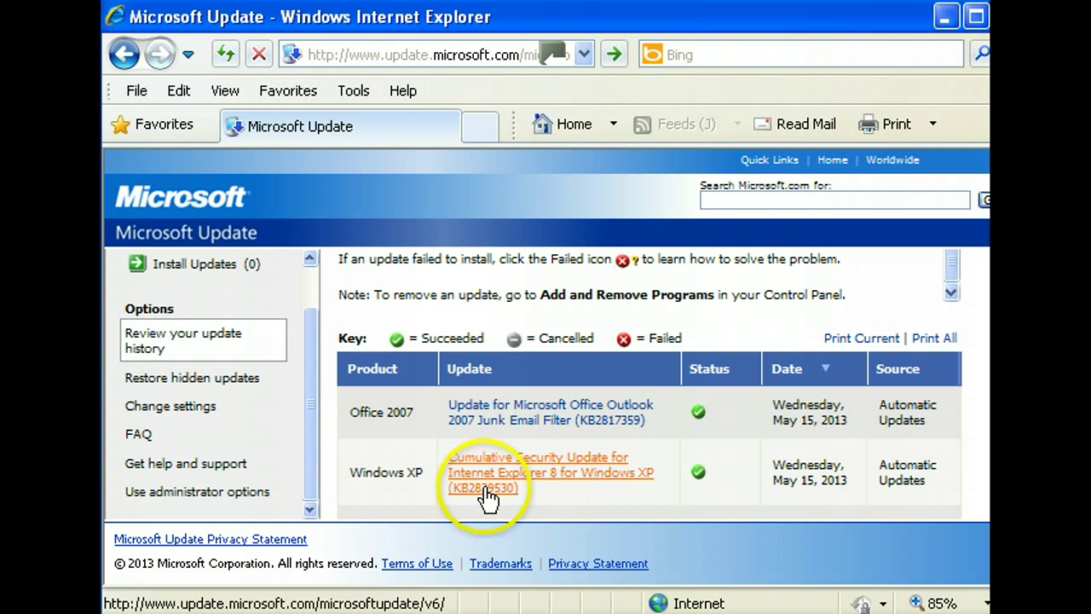
mouse_move(525, 503)
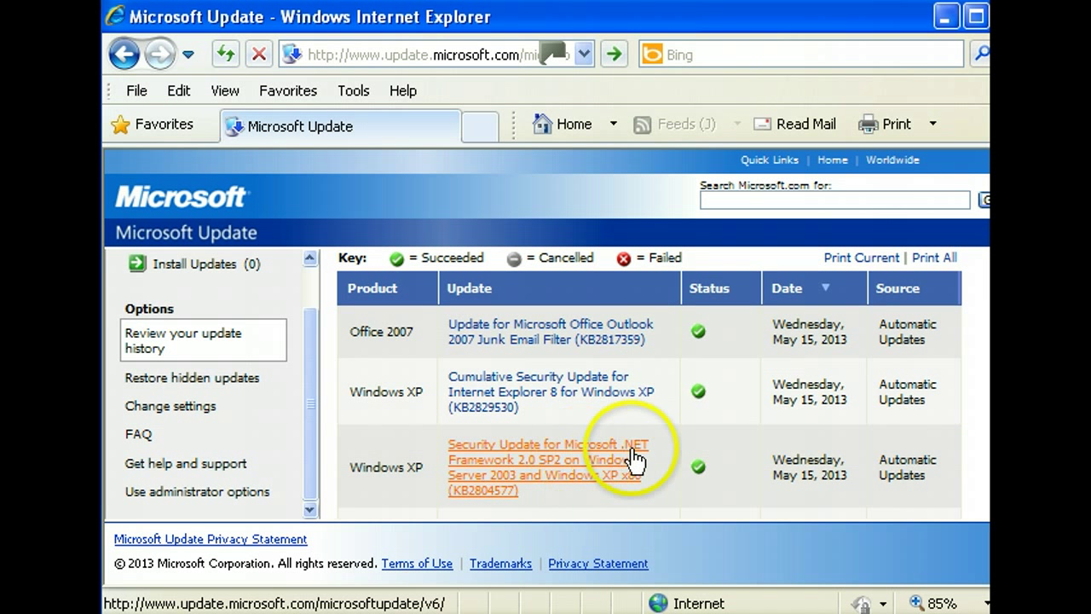
mouse_move(520, 474)
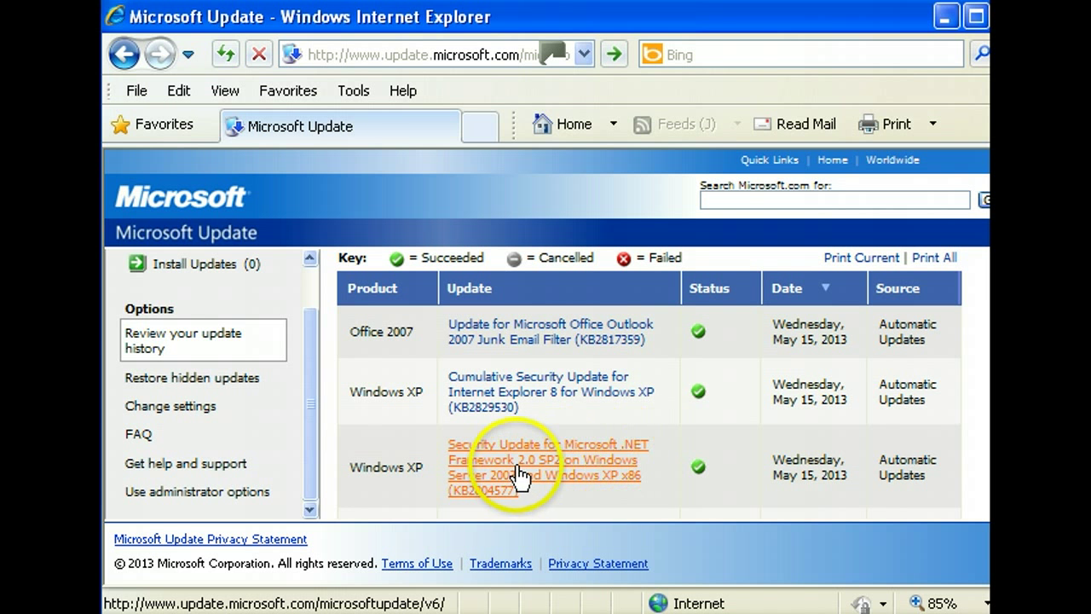
mouse_move(566, 484)
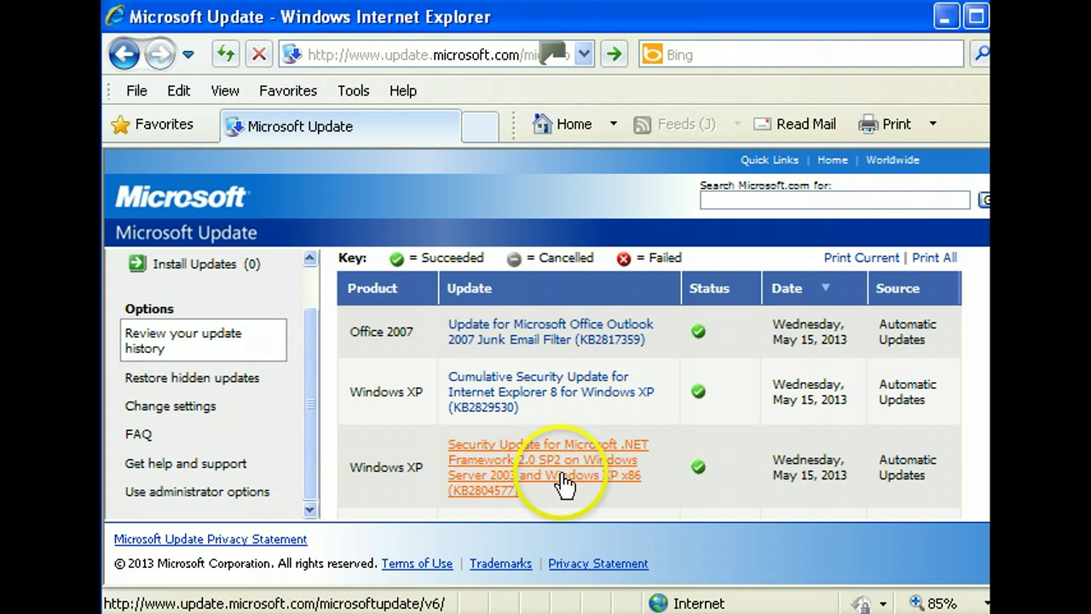
mouse_move(494, 490)
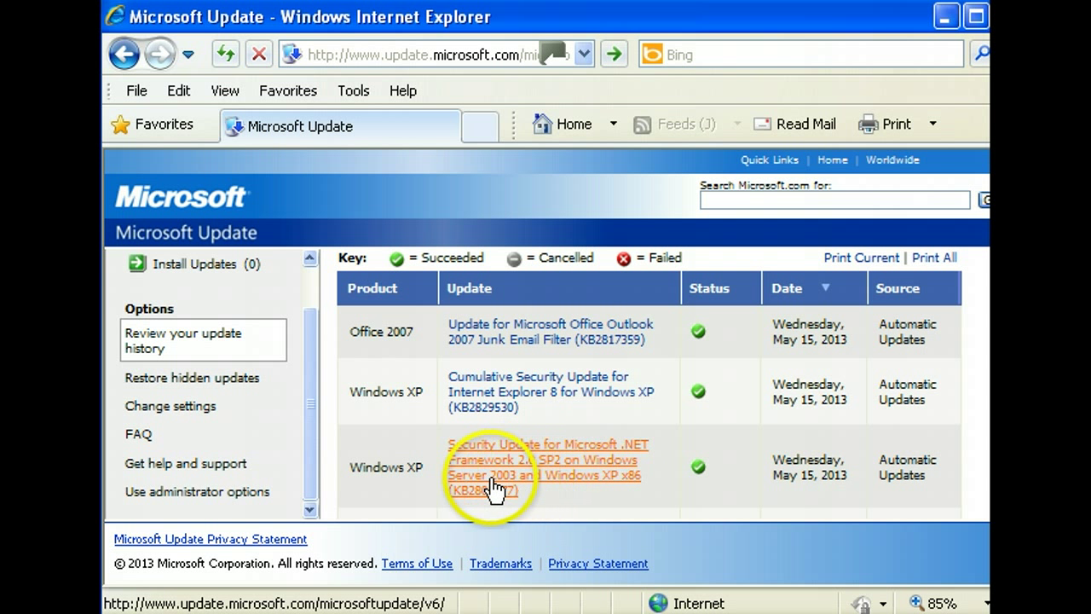
mouse_move(576, 484)
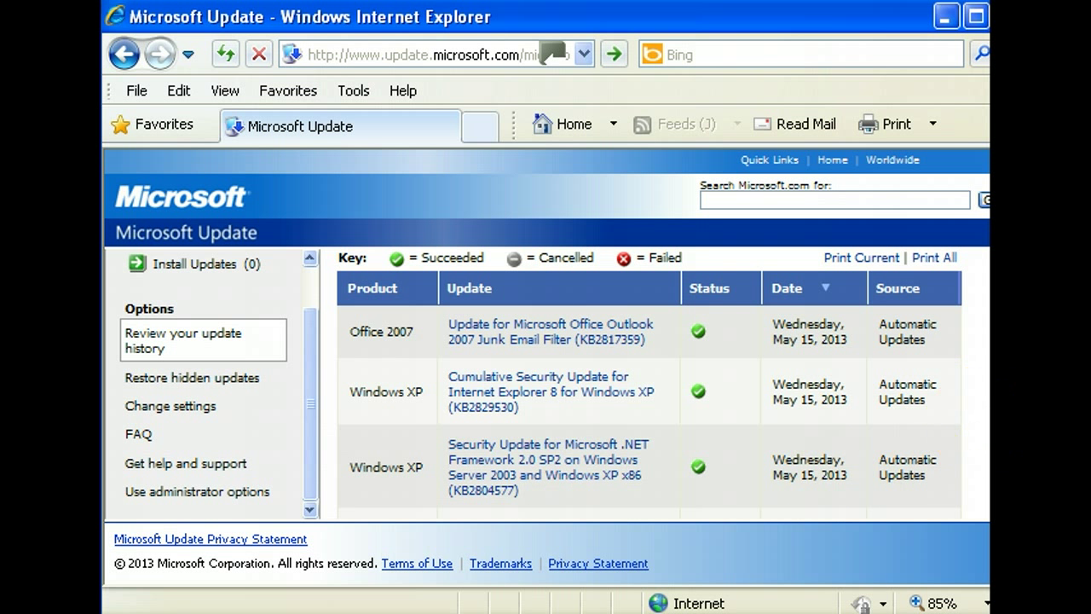
scroll(down, 3)
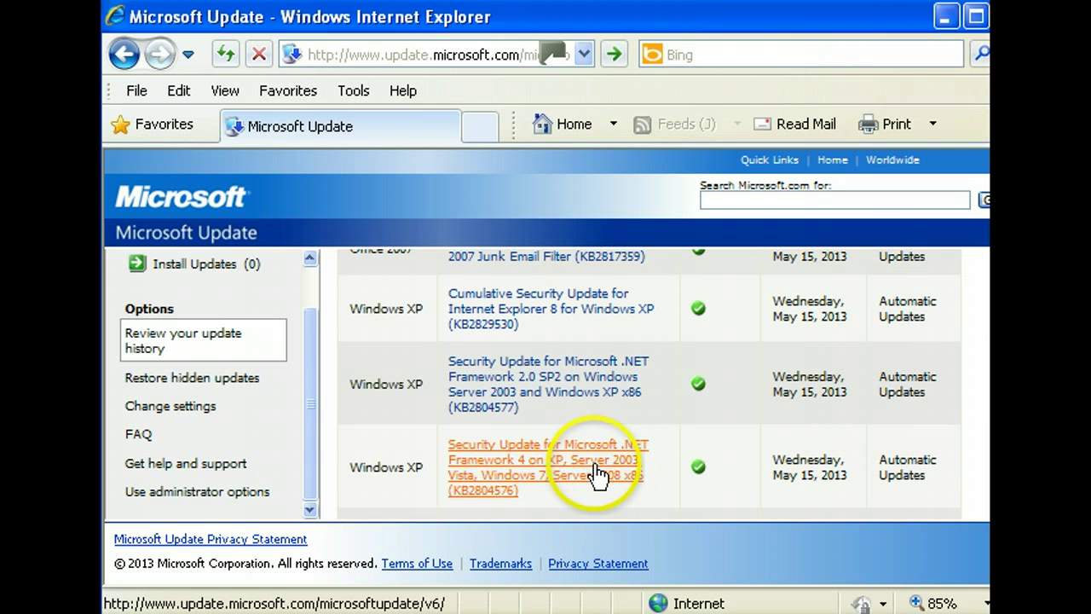
mouse_move(528, 464)
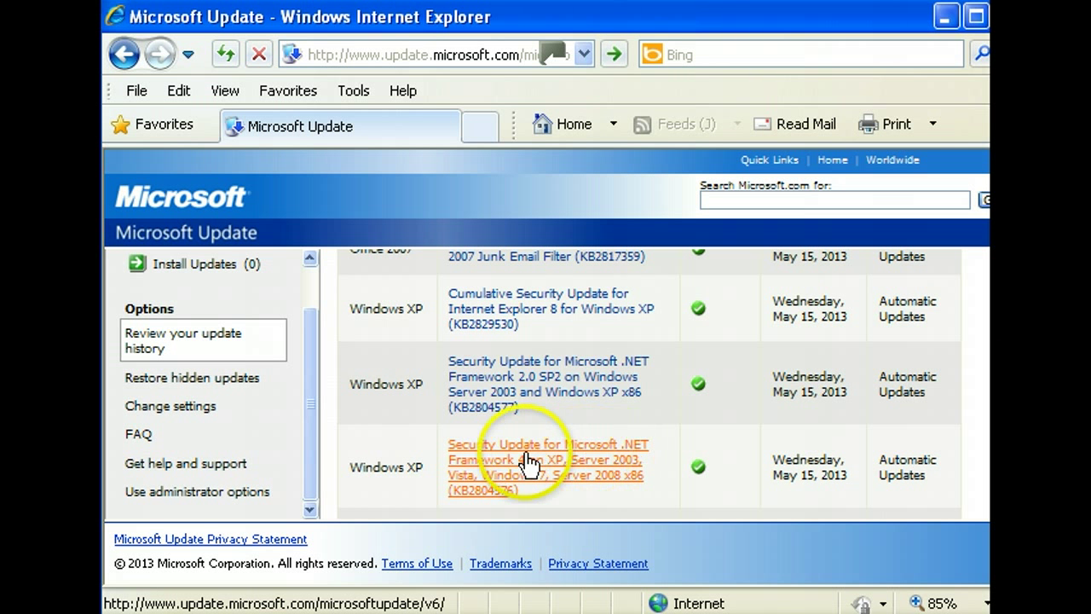
mouse_move(605, 469)
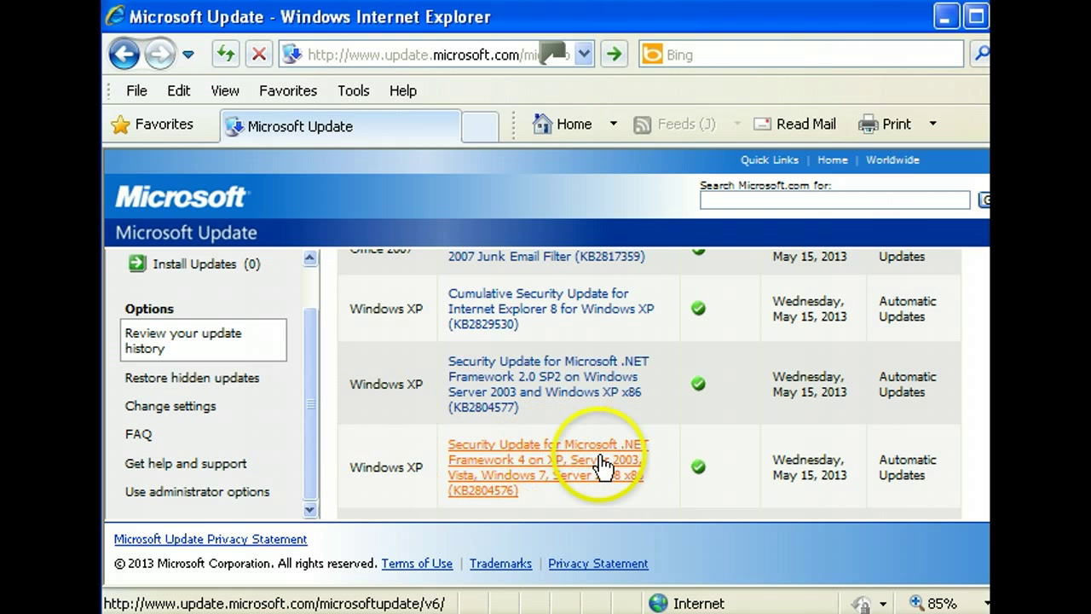
mouse_move(559, 474)
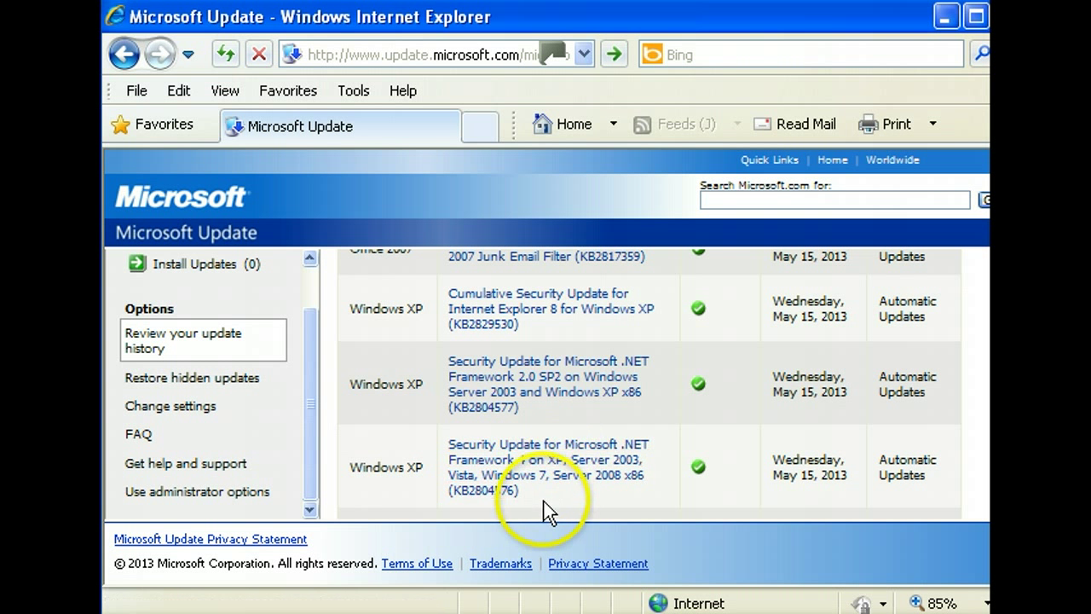
scroll(down, 3)
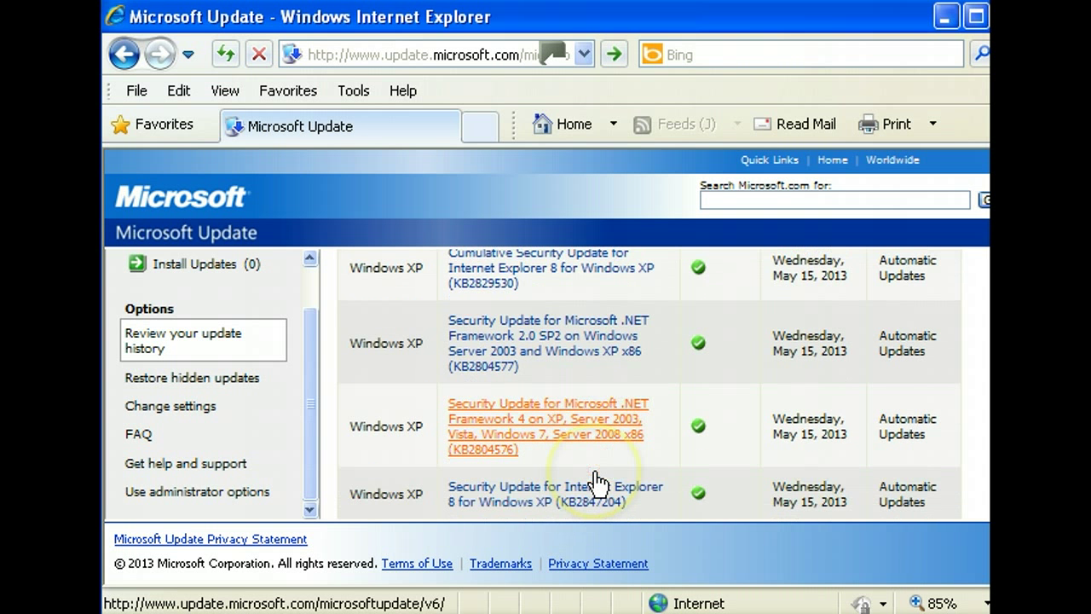
scroll(down, 3)
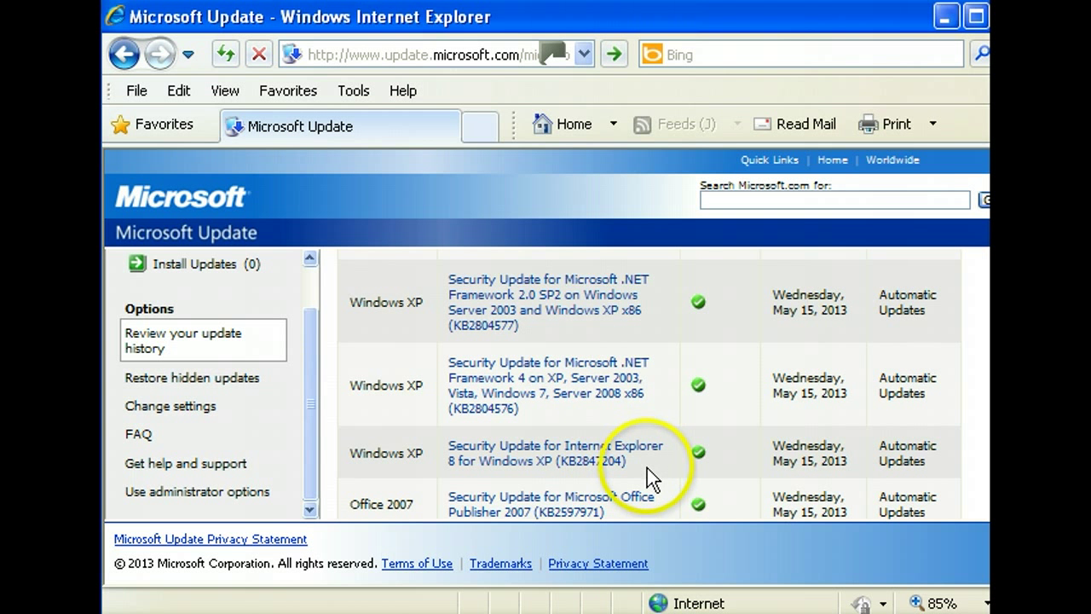
mouse_move(912, 580)
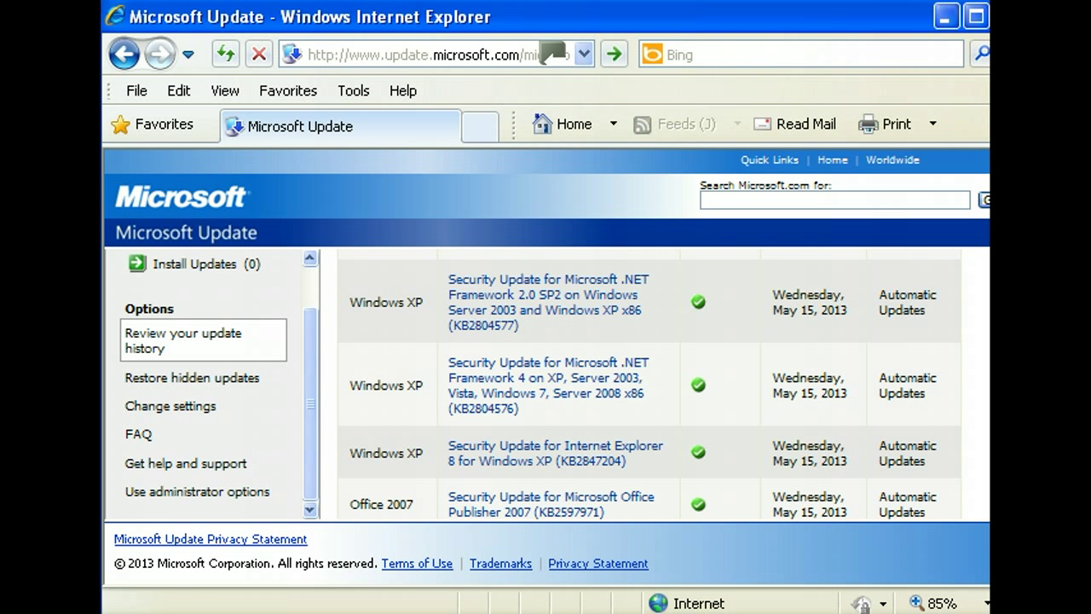
scroll(down, 3)
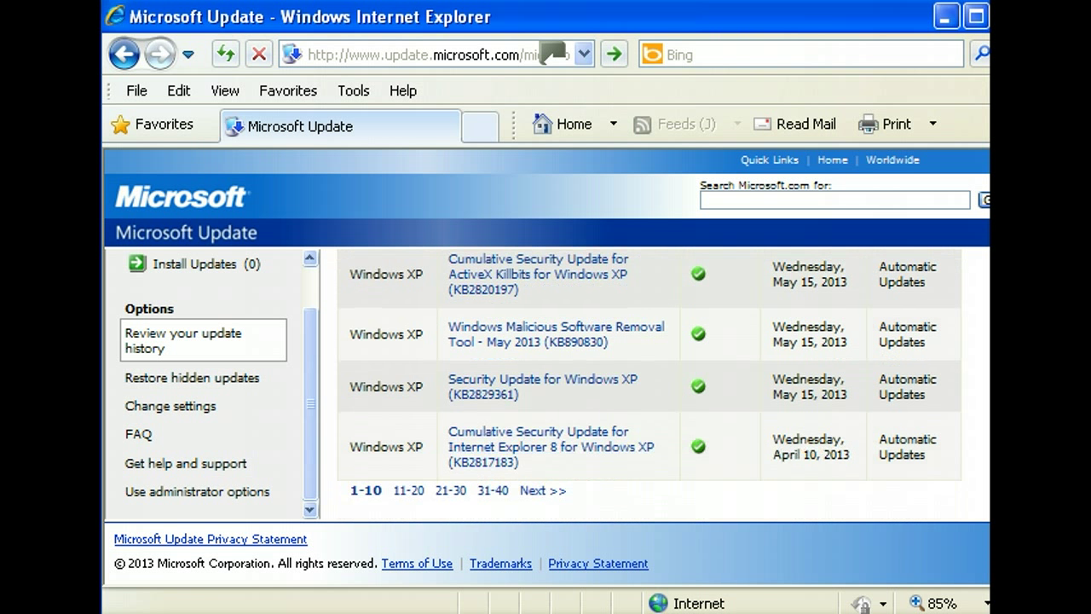
click(184, 341)
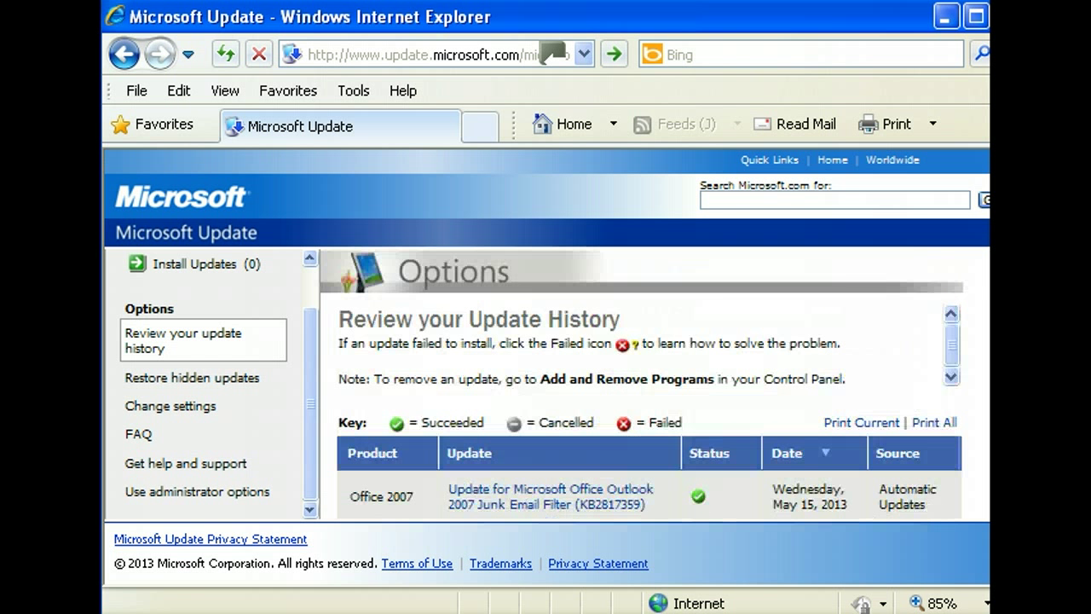
mouse_move(512, 191)
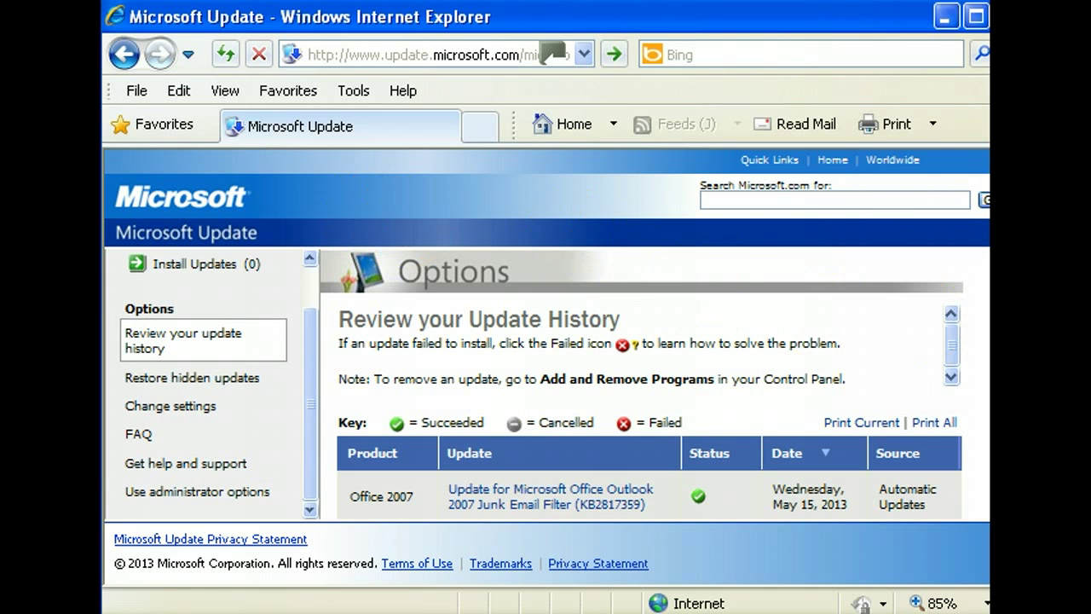
scroll(down, 3)
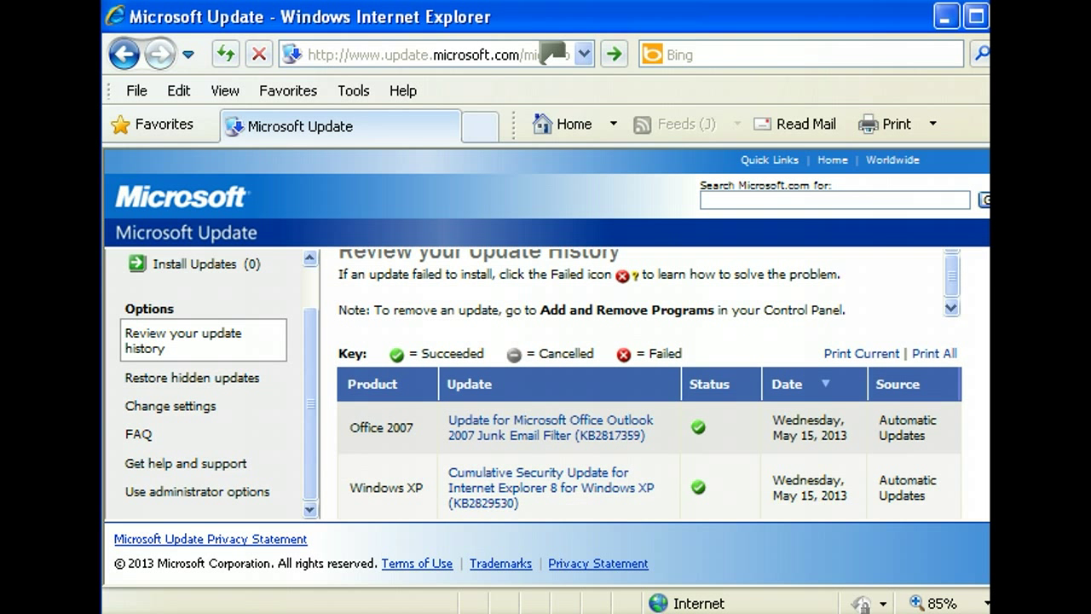
mouse_move(153, 201)
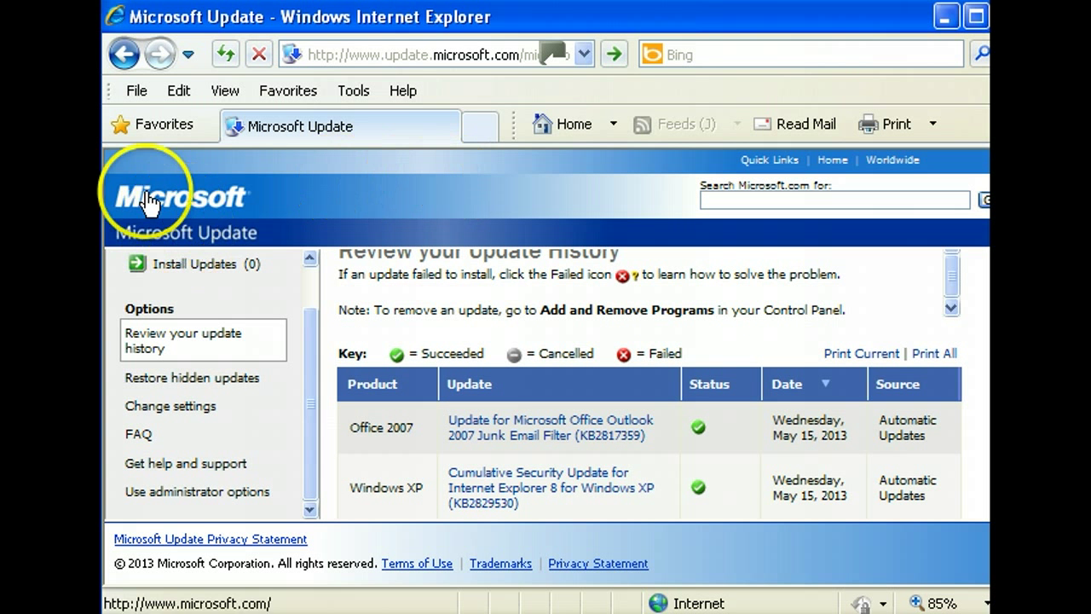
mouse_move(571, 383)
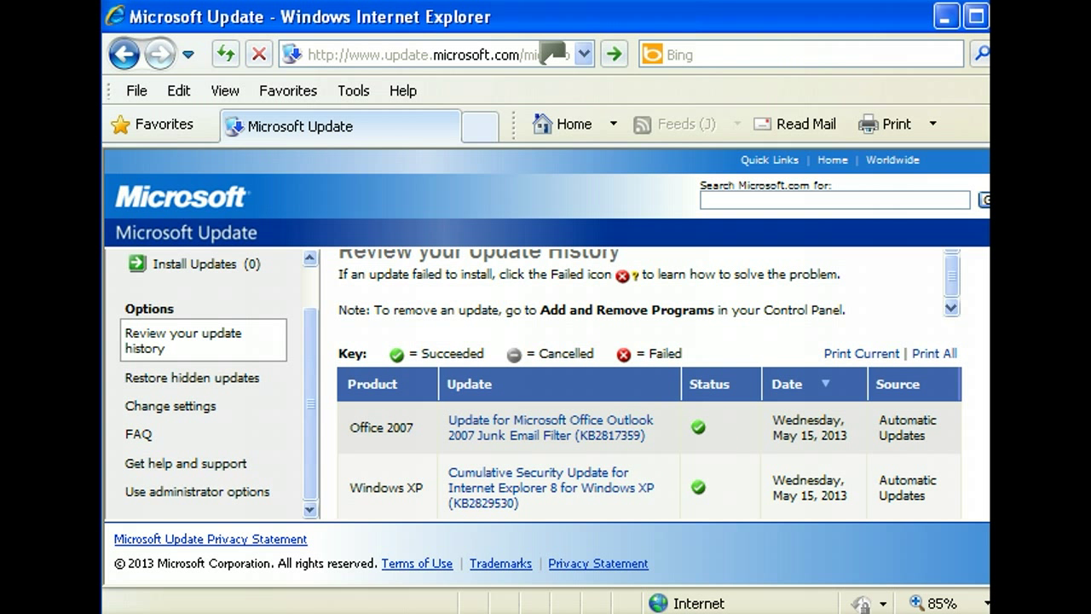
mouse_move(770, 587)
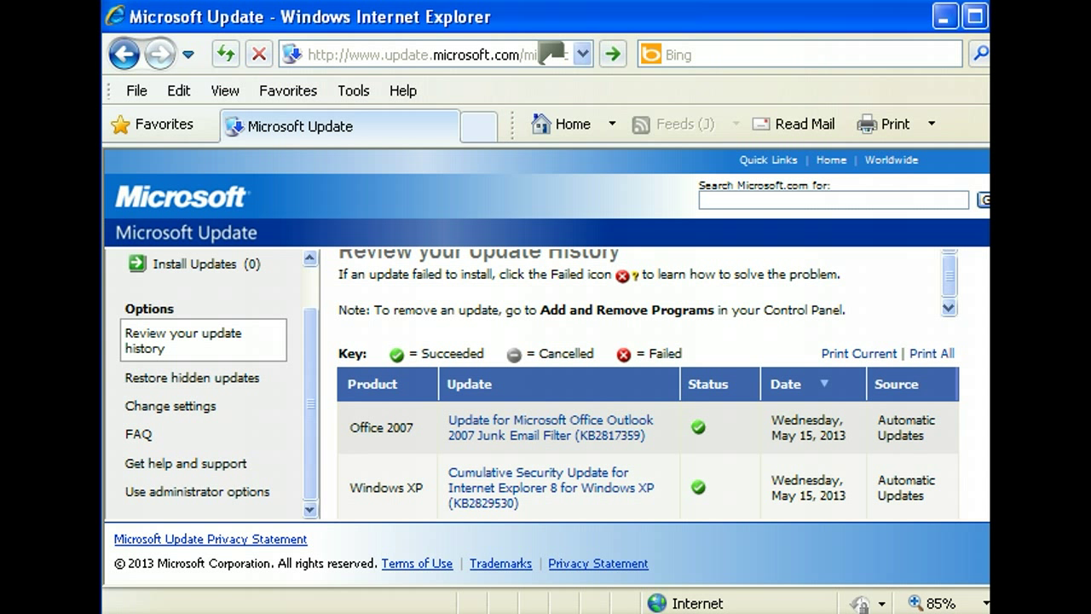
mouse_move(160, 223)
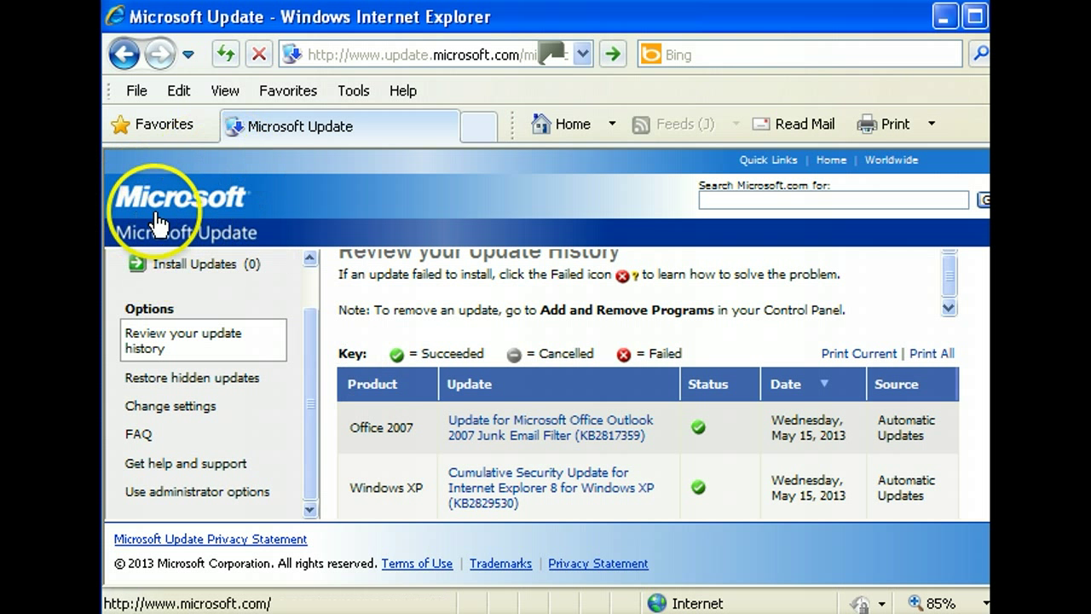